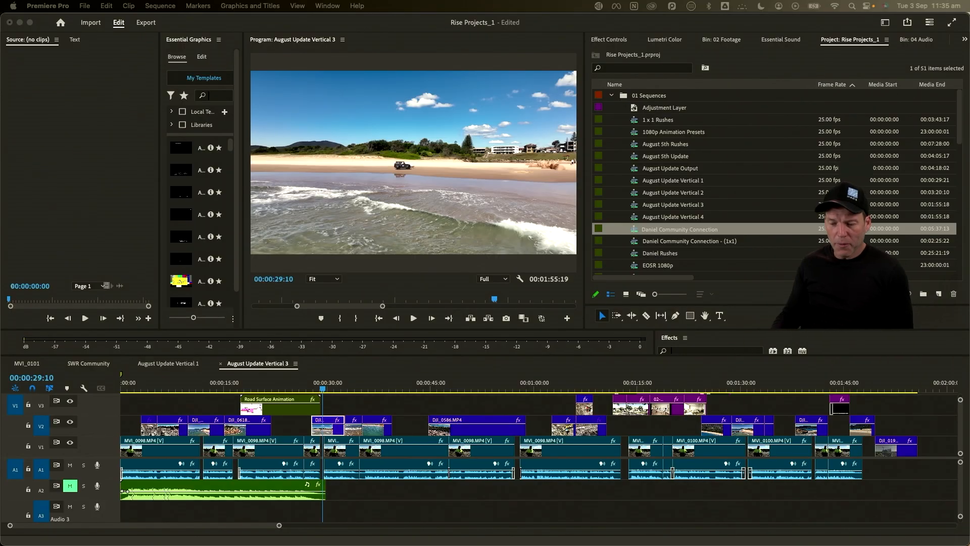
mouse_move(186, 391)
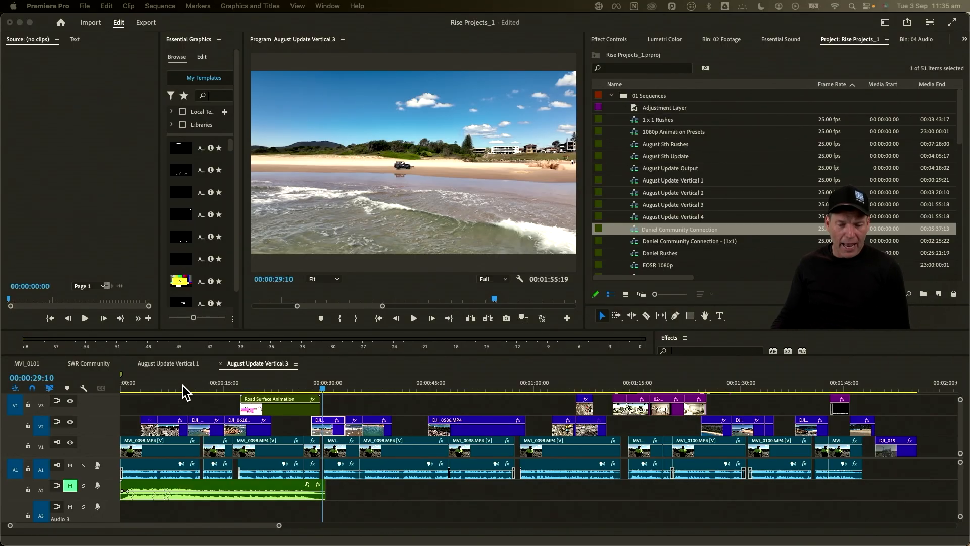
mouse_move(344, 426)
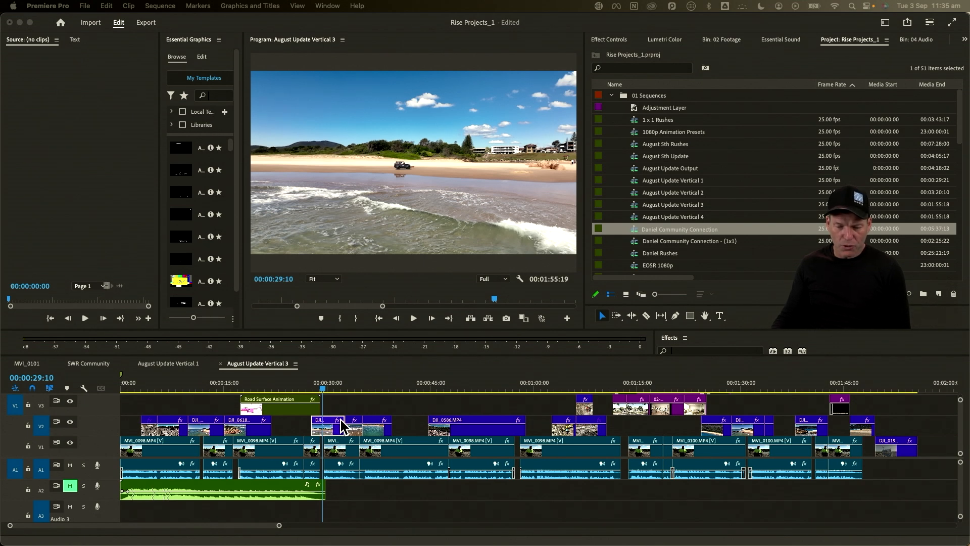
Marquee-select the clips after the 30-second mark and the audio, then delete them
drag(320, 423, 331, 423)
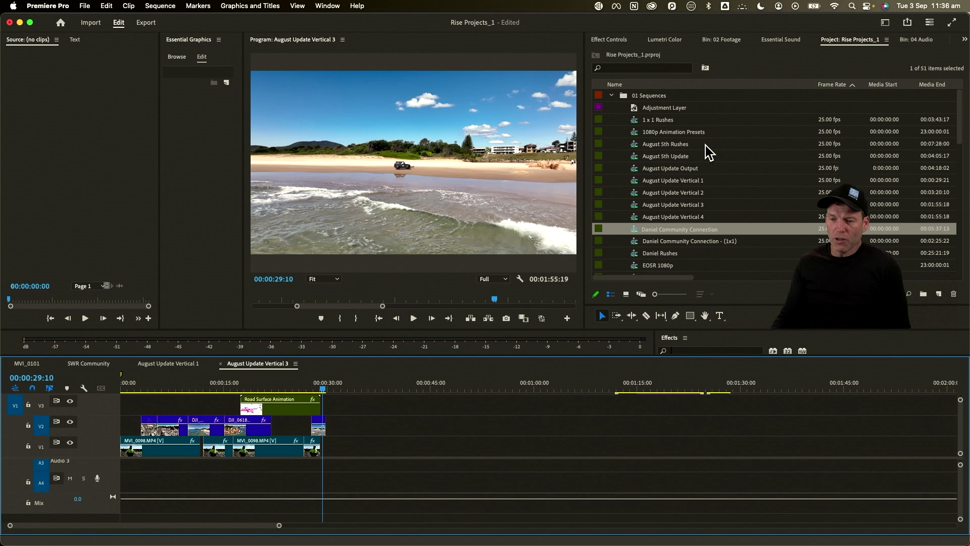
mouse_move(707, 87)
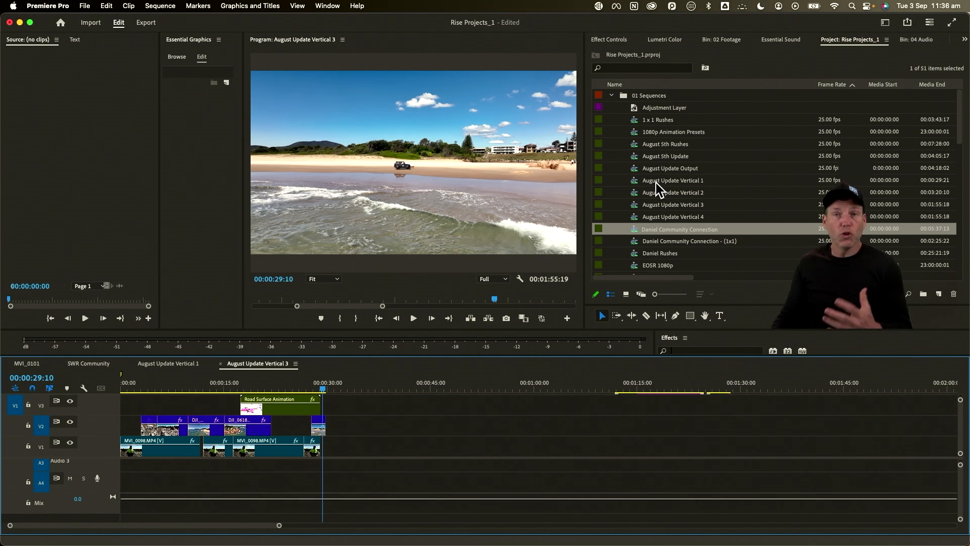
mouse_move(665, 186)
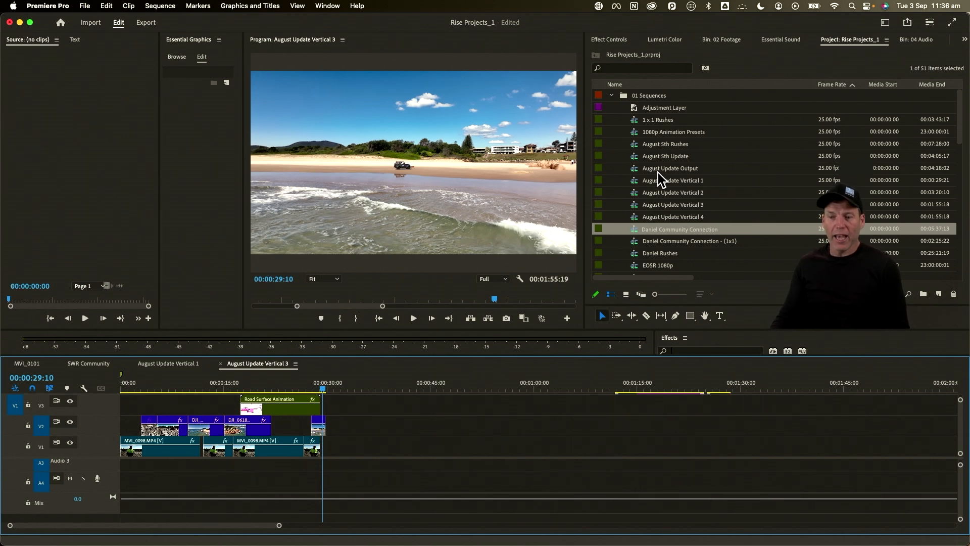
mouse_move(673, 183)
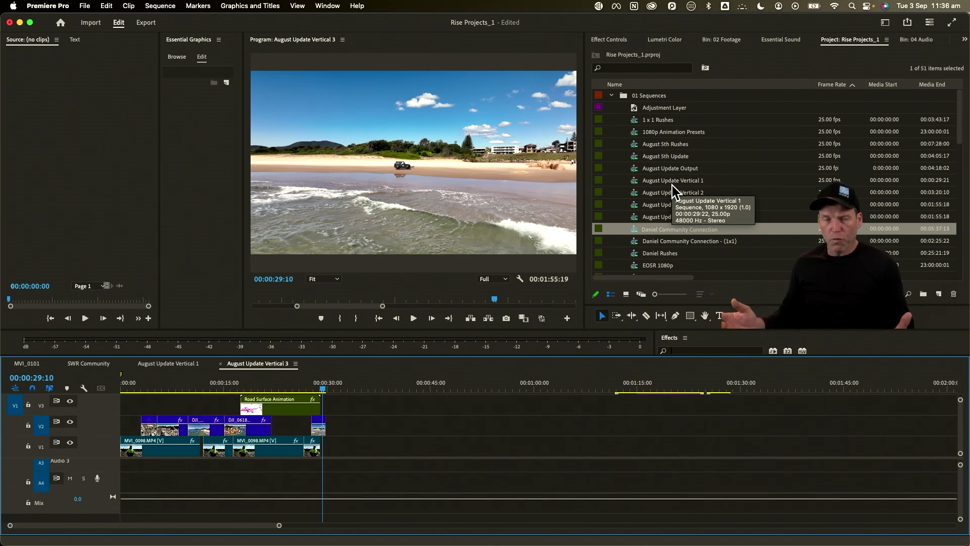
mouse_move(537, 277)
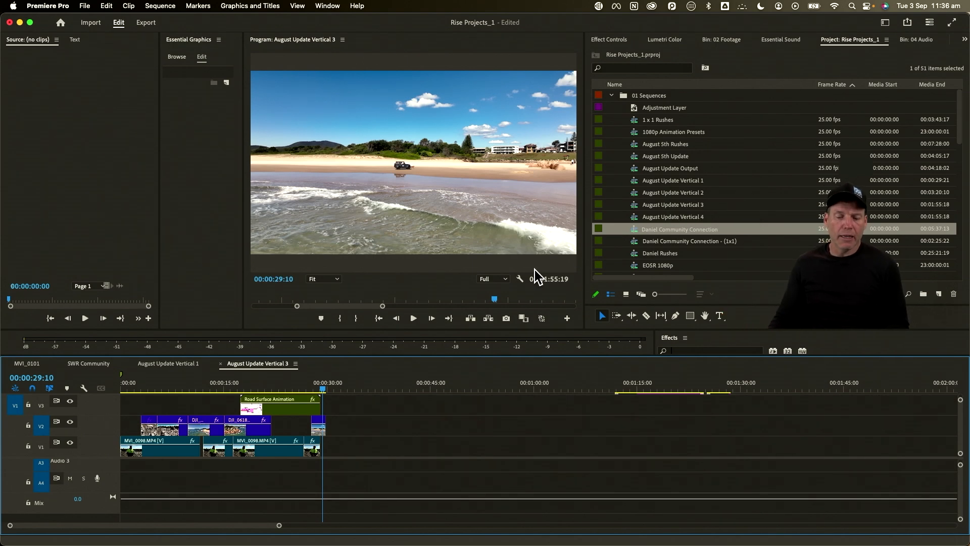
click(163, 390)
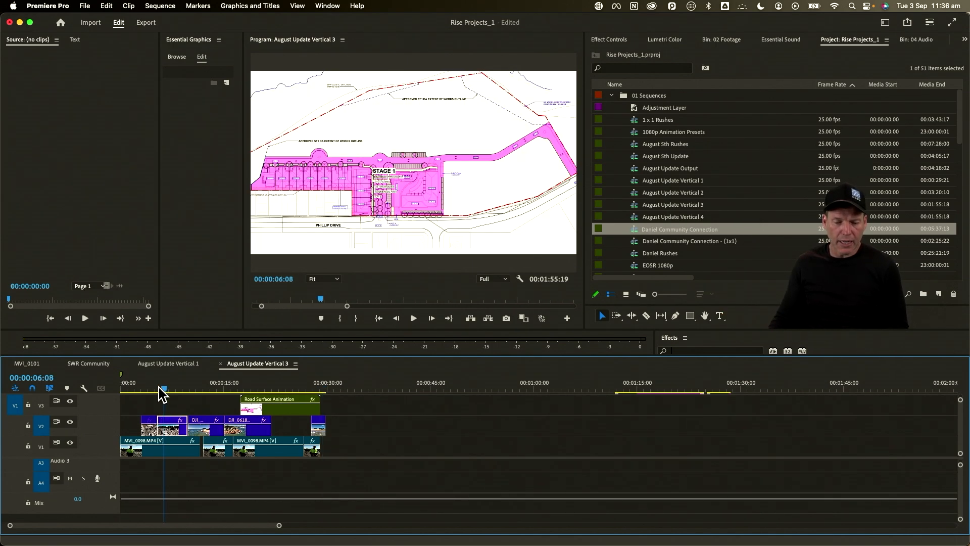
click(282, 388)
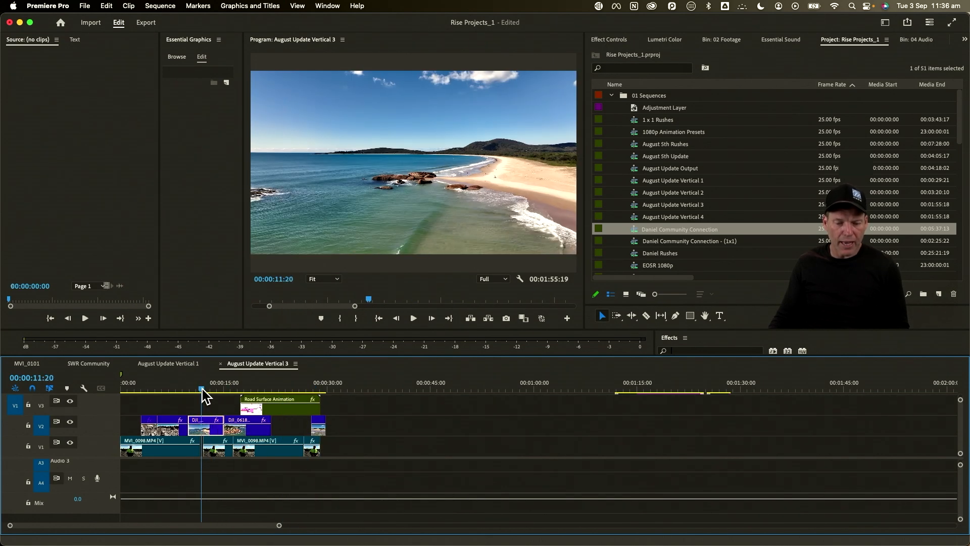
click(130, 390)
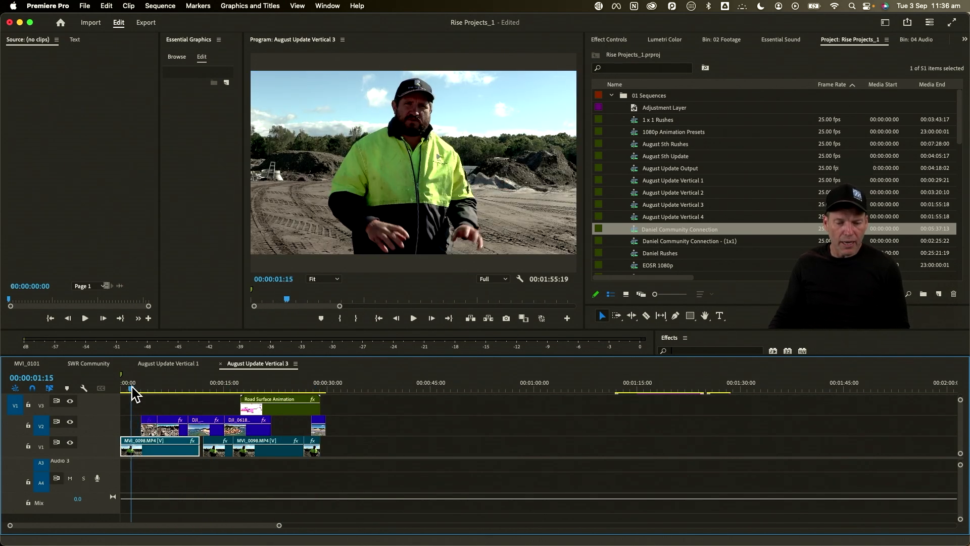
click(201, 391)
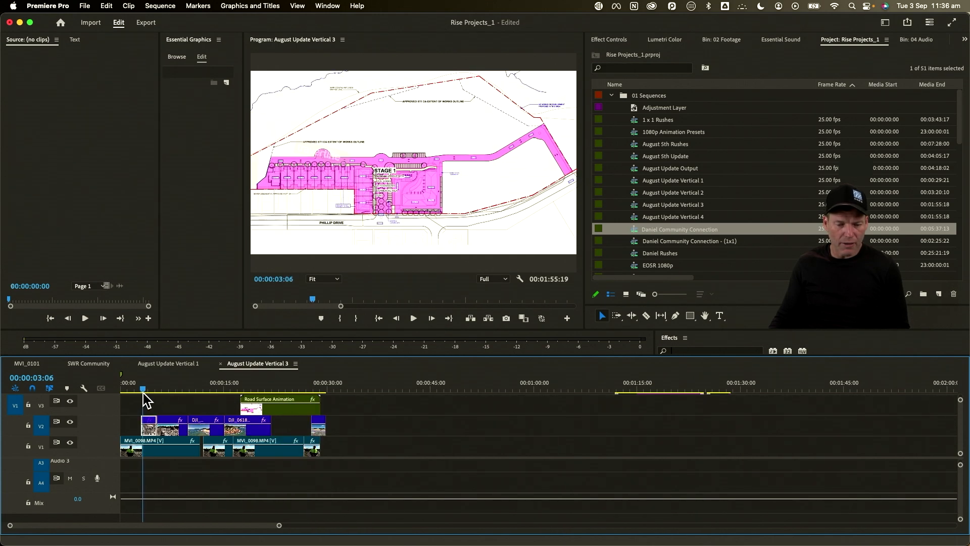
click(158, 445)
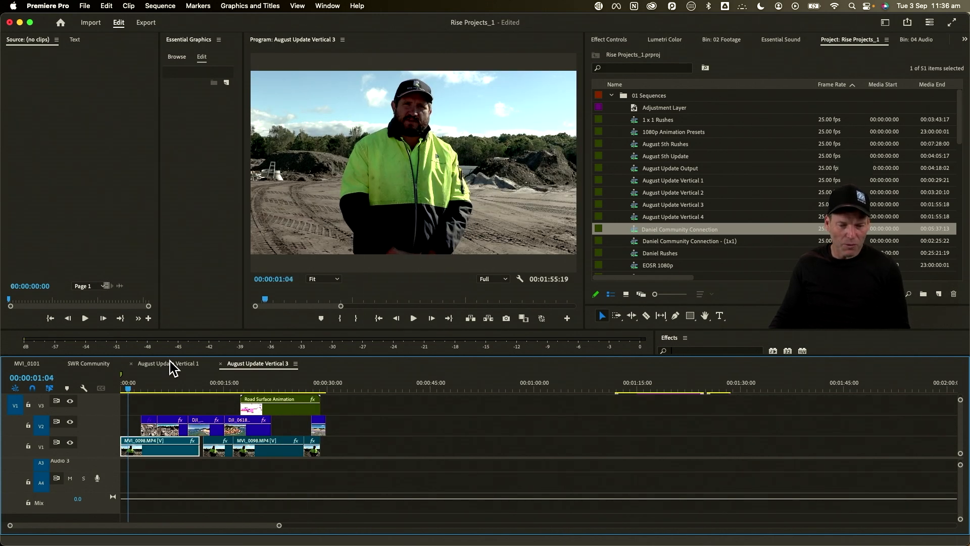
Copy the graded interview clip from the August Update Vertical 1 sequence
click(167, 363)
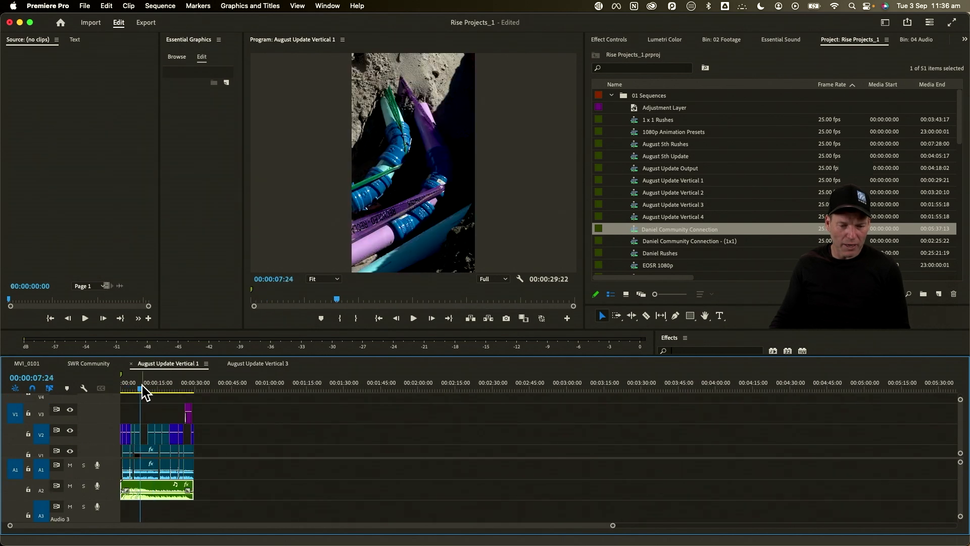
click(141, 388)
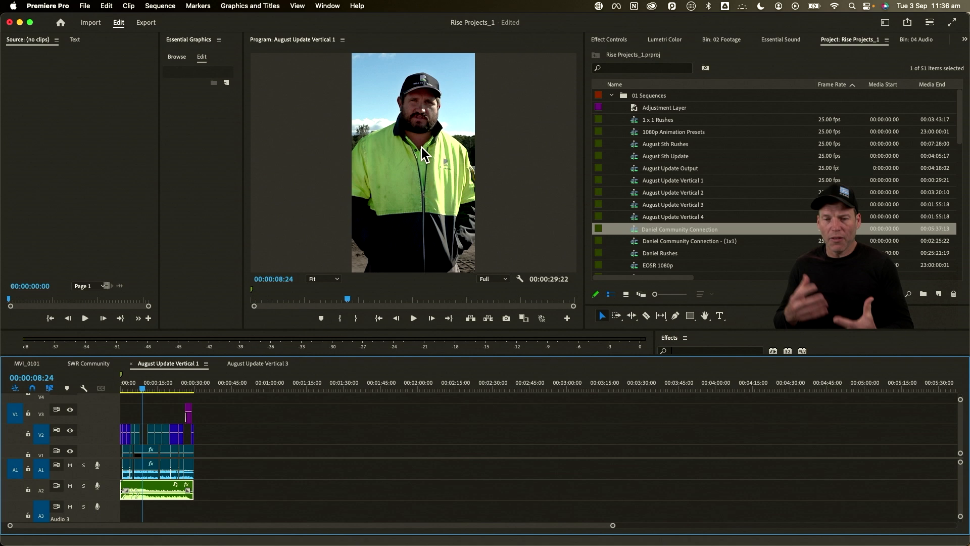
mouse_move(250, 348)
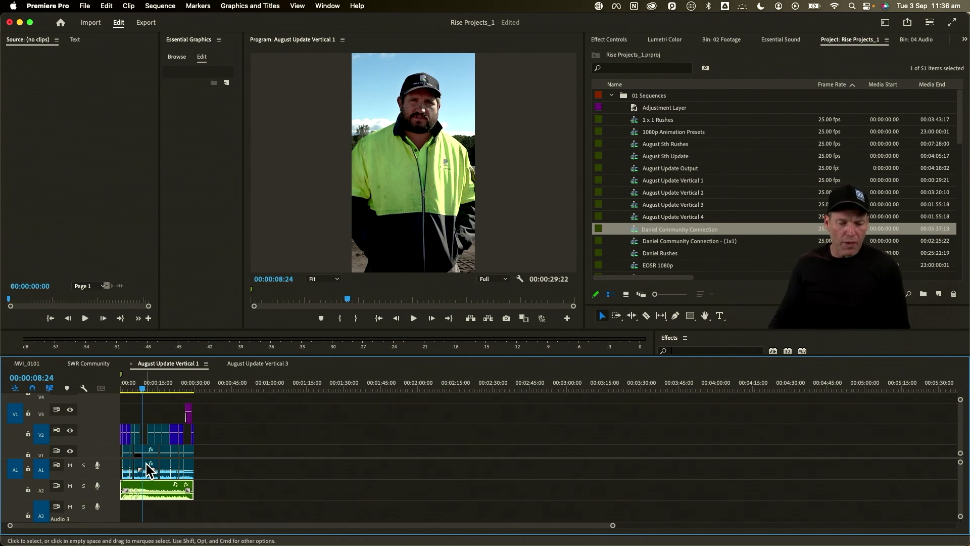
mouse_move(149, 467)
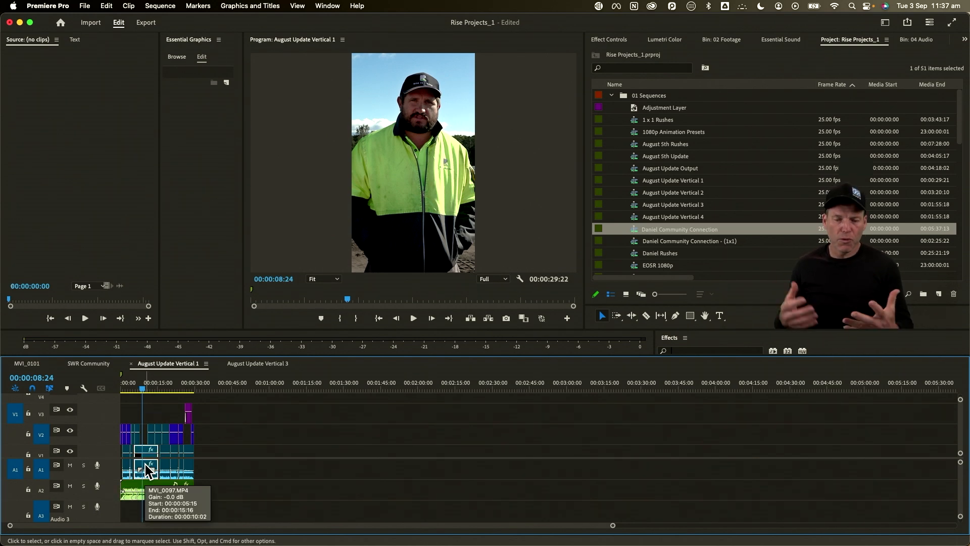
right_click(149, 467)
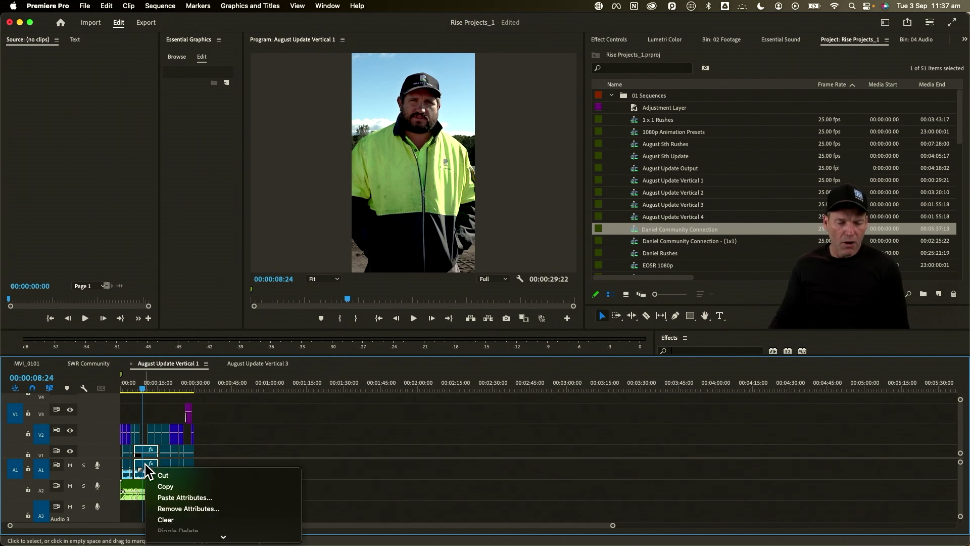
mouse_move(173, 489)
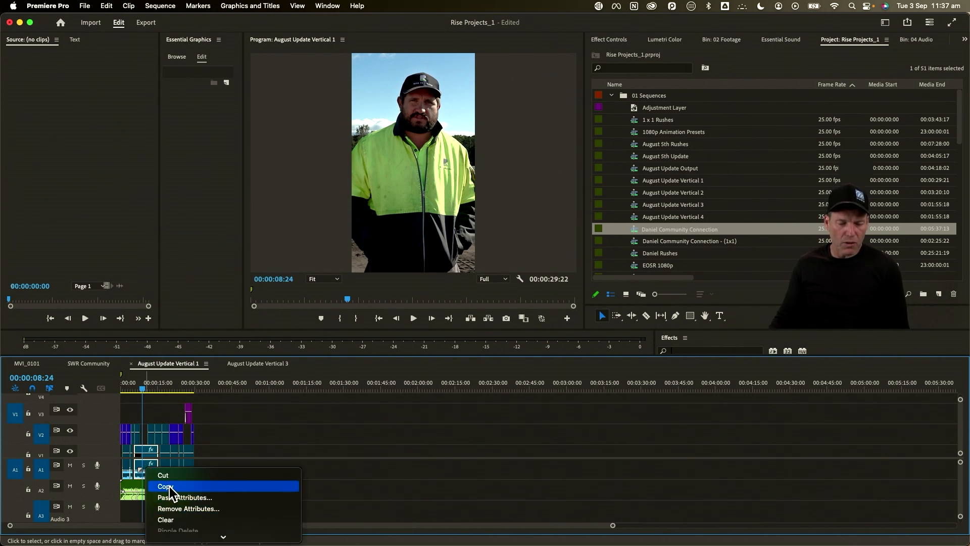
click(258, 363)
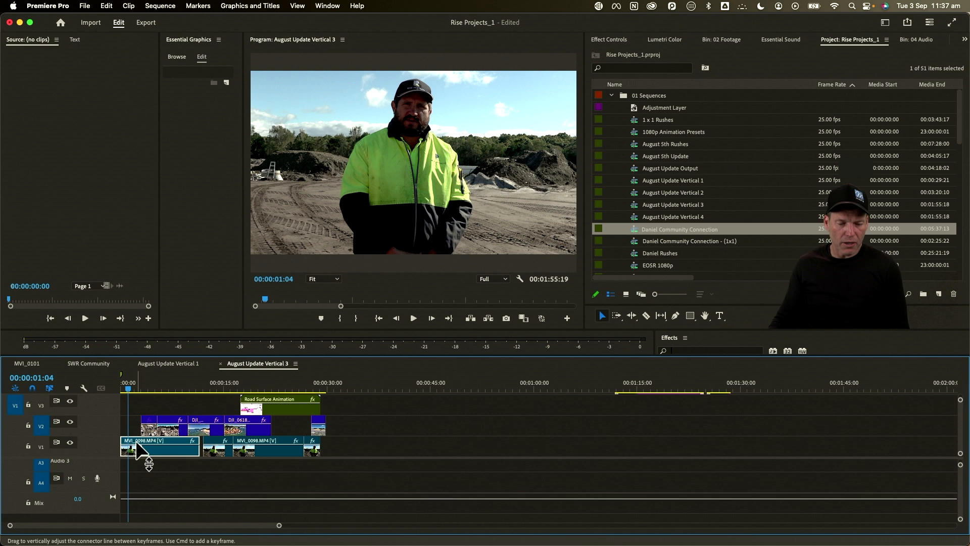
Paste only the copied clip's Lumetri Color grade onto the interview clip, excluding Motion and Essential Sound
right_click(134, 449)
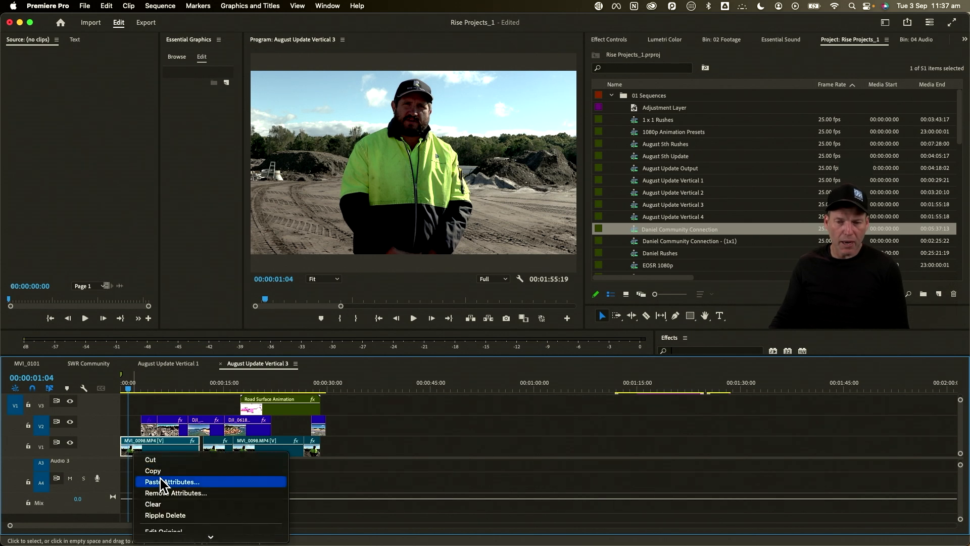
click(174, 481)
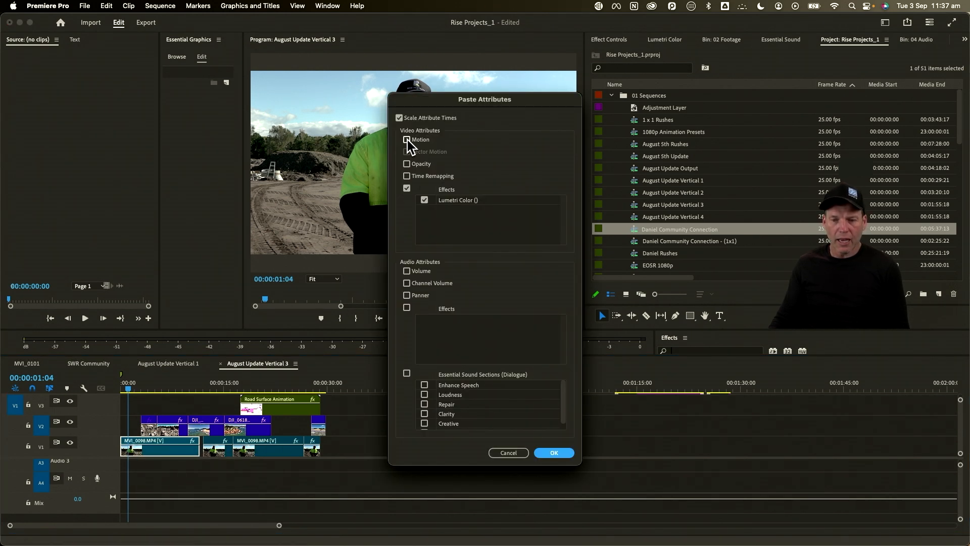
click(407, 140)
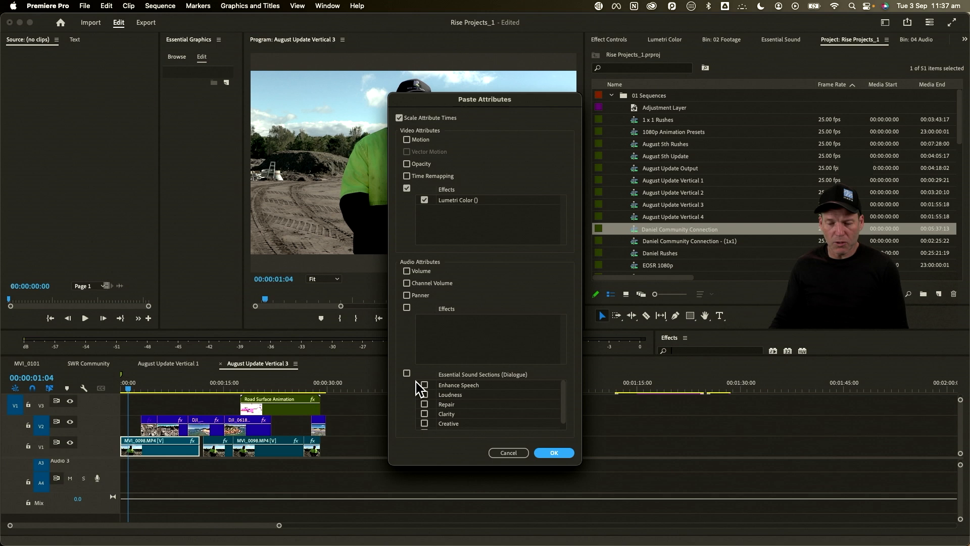
click(406, 376)
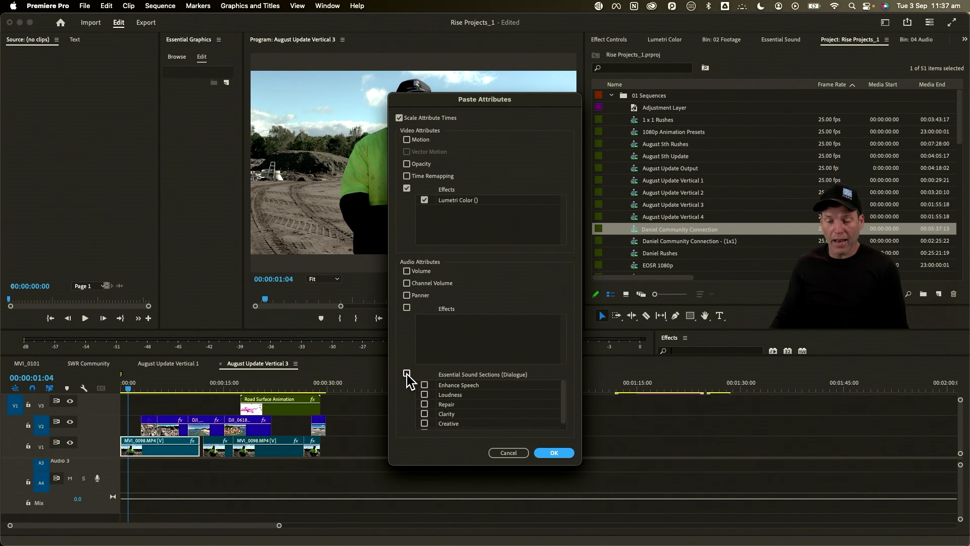
click(406, 374)
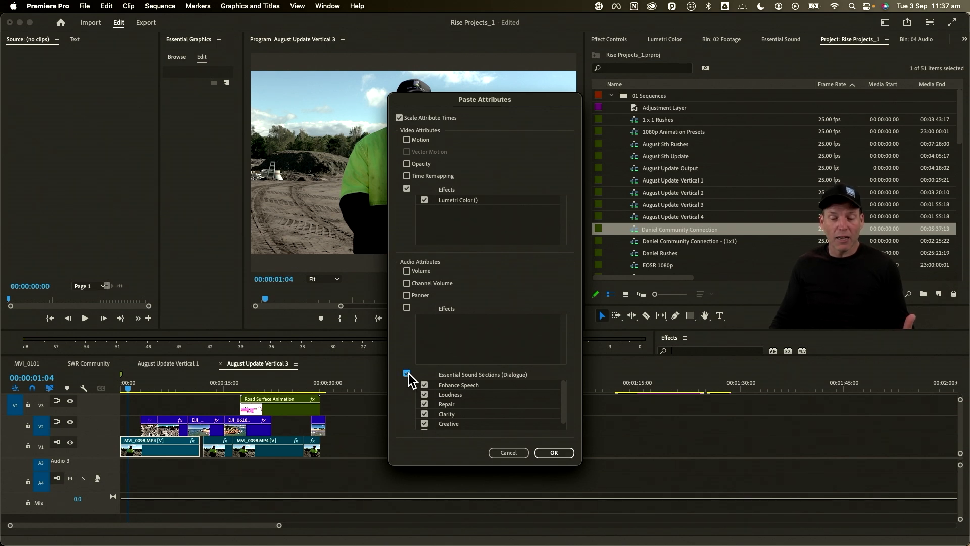
click(406, 374)
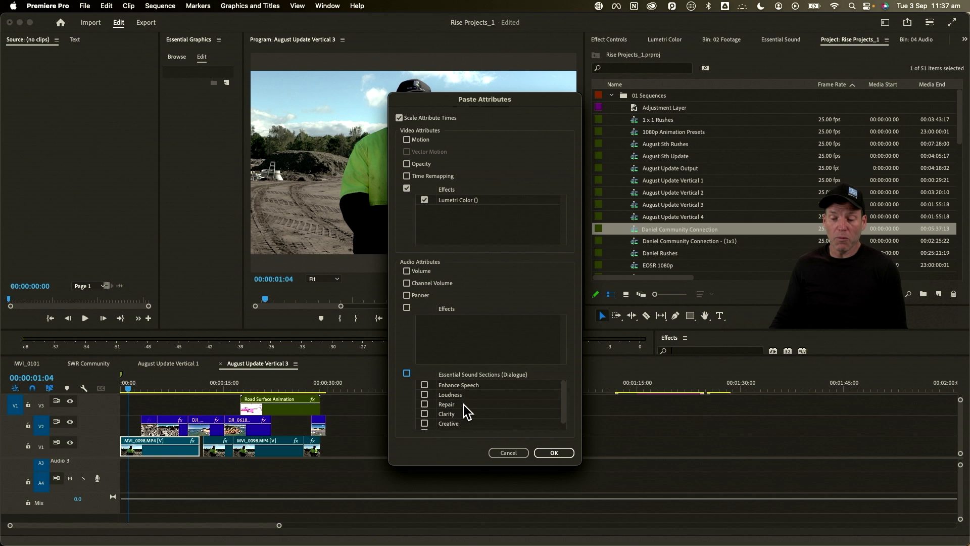
click(553, 453)
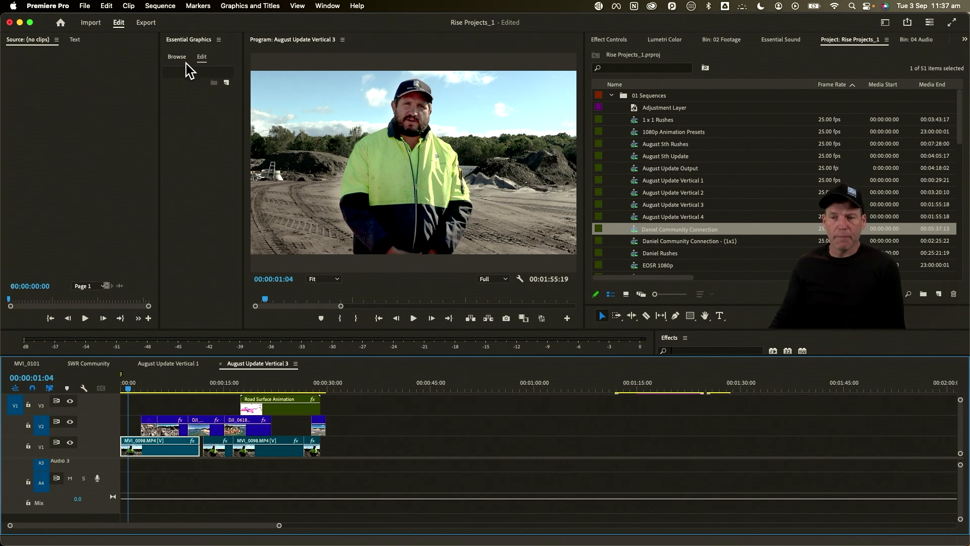
Save changes to the current workspace and slightly lower the interview clip's exposure
click(664, 40)
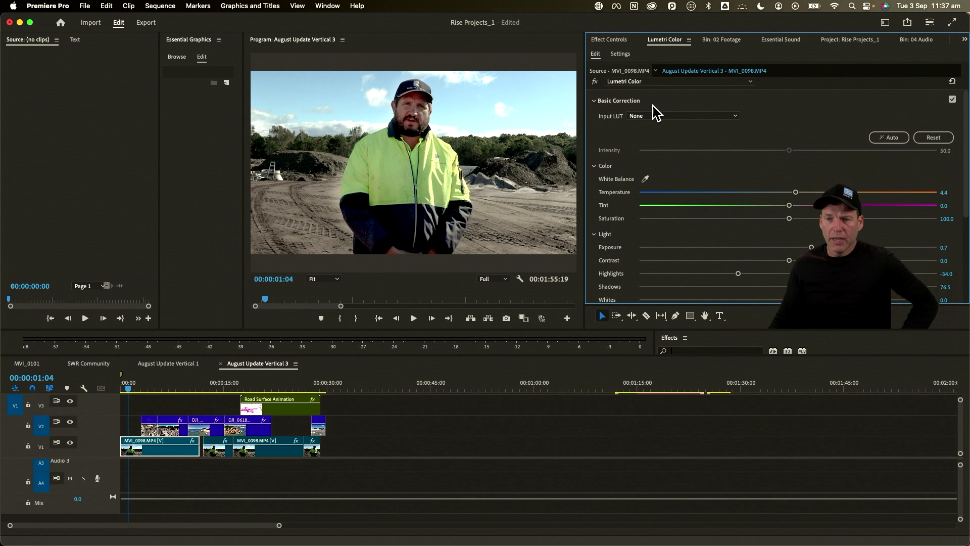
mouse_move(649, 113)
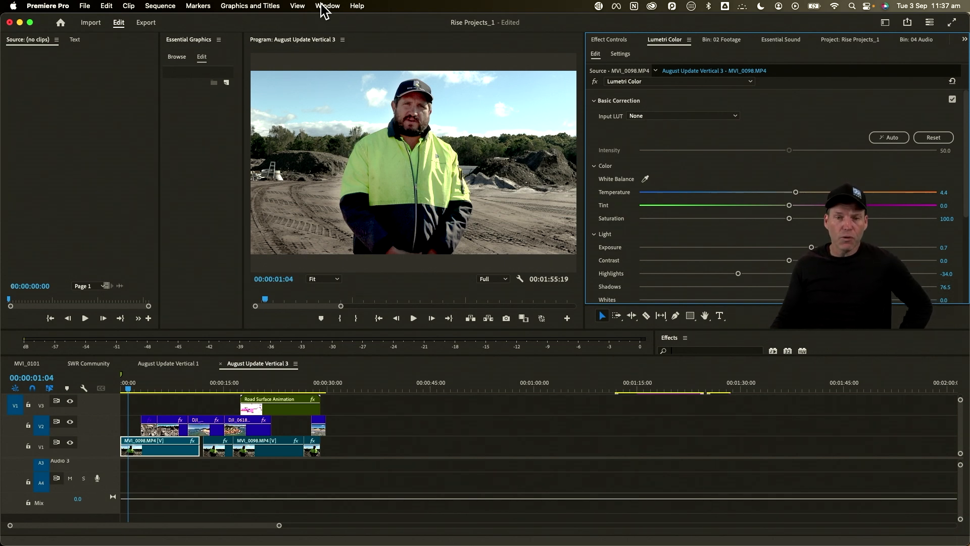
click(327, 6)
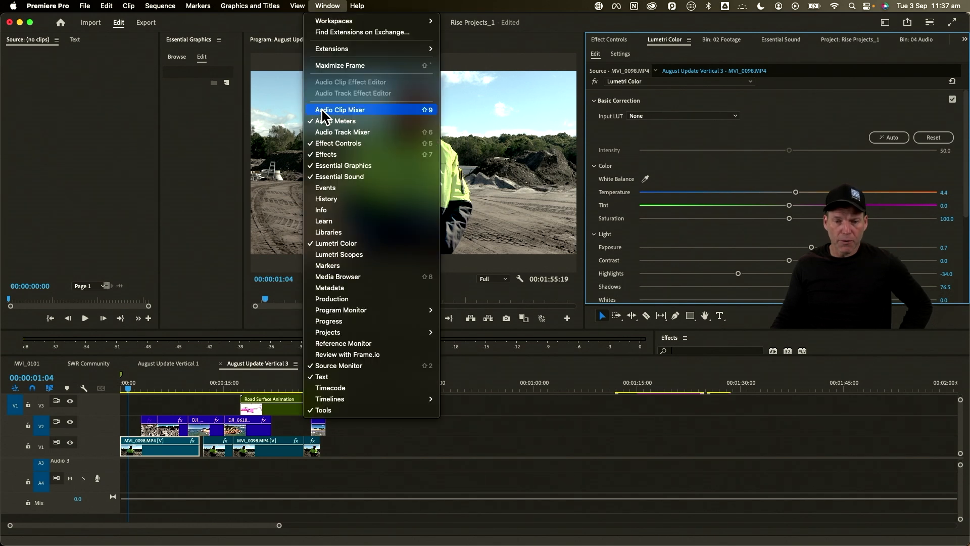
mouse_move(343, 243)
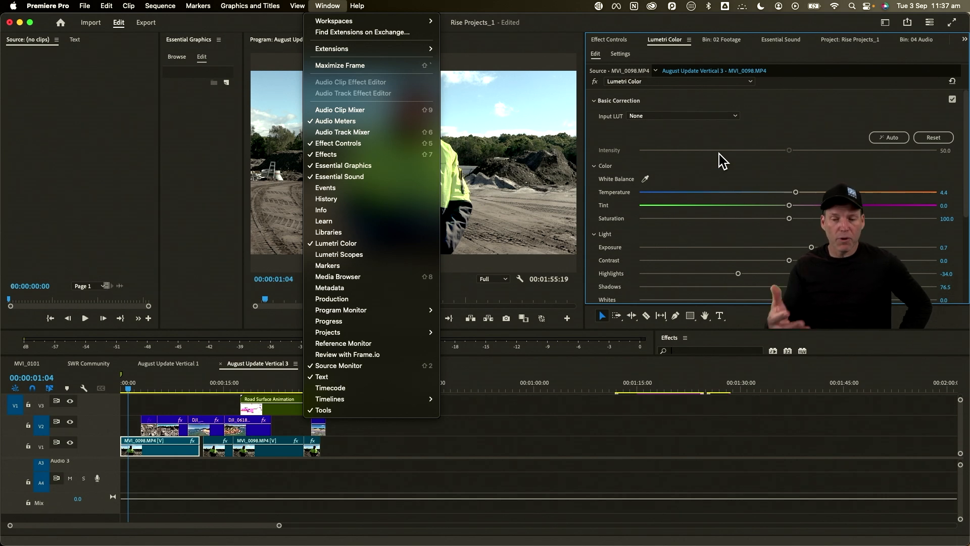
mouse_move(419, 114)
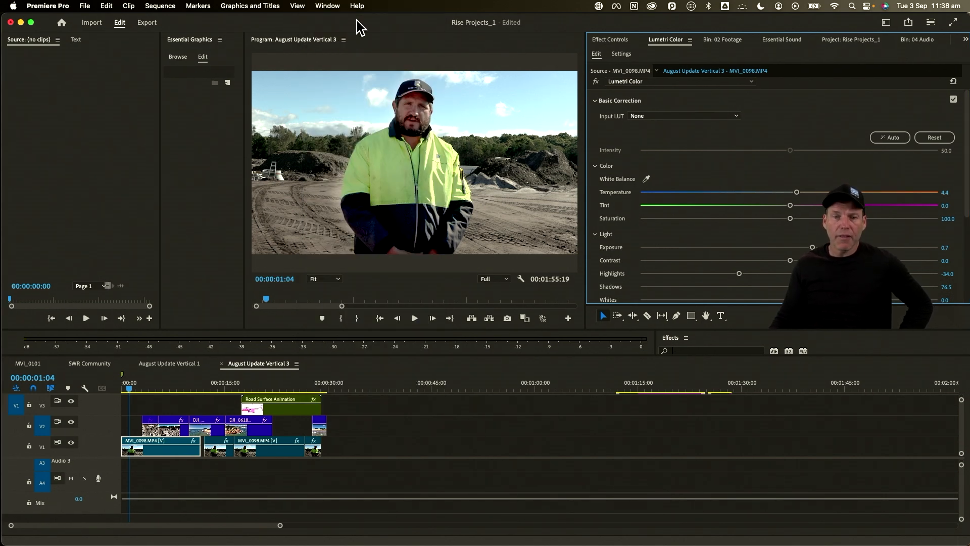
click(327, 6)
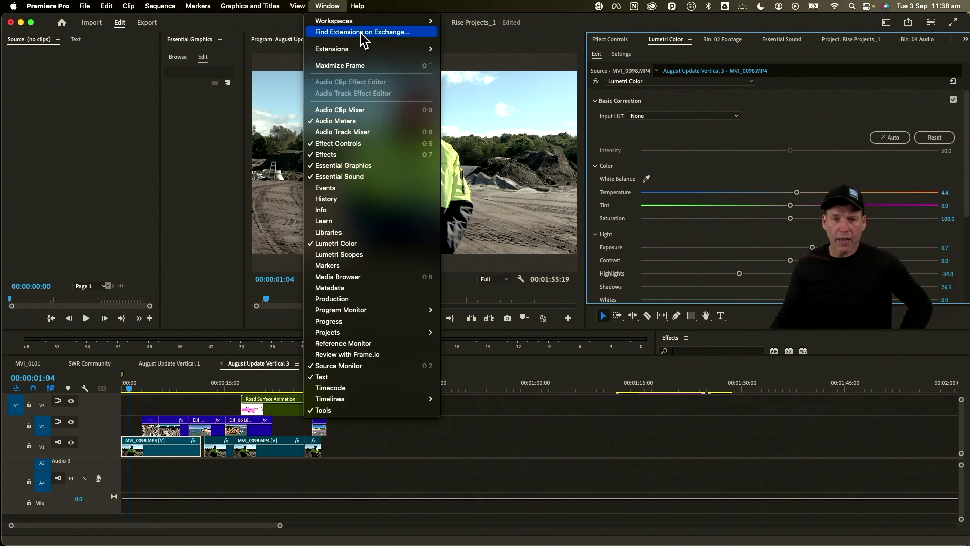
click(334, 20)
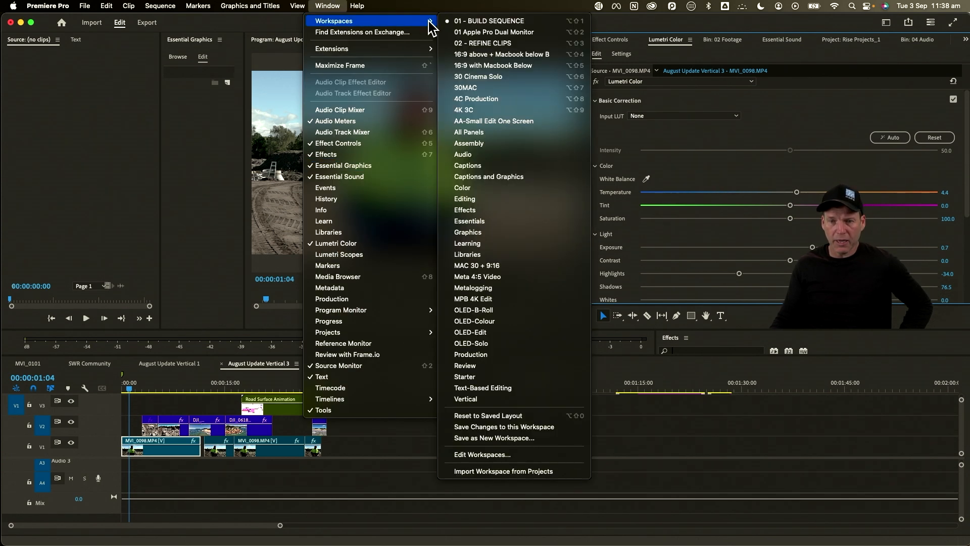
mouse_move(492, 416)
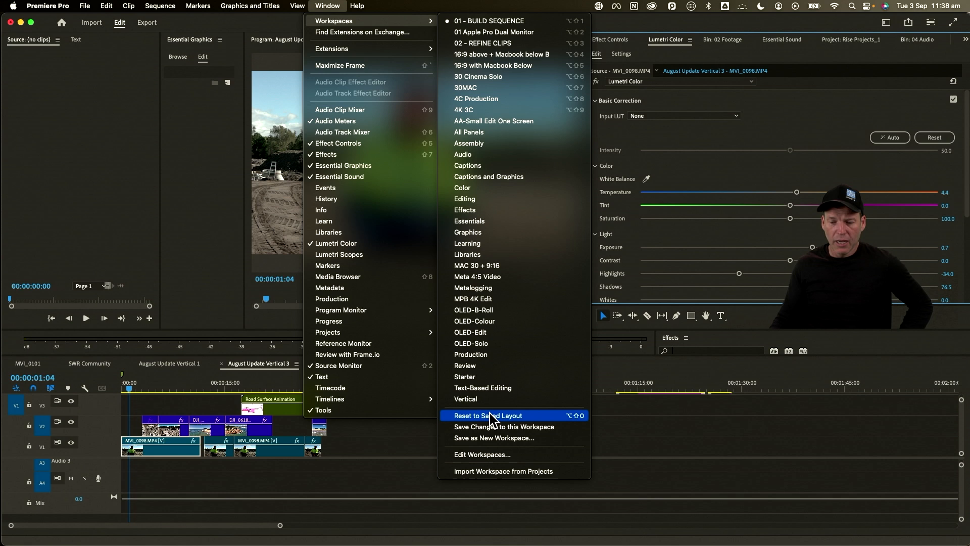
mouse_move(486, 426)
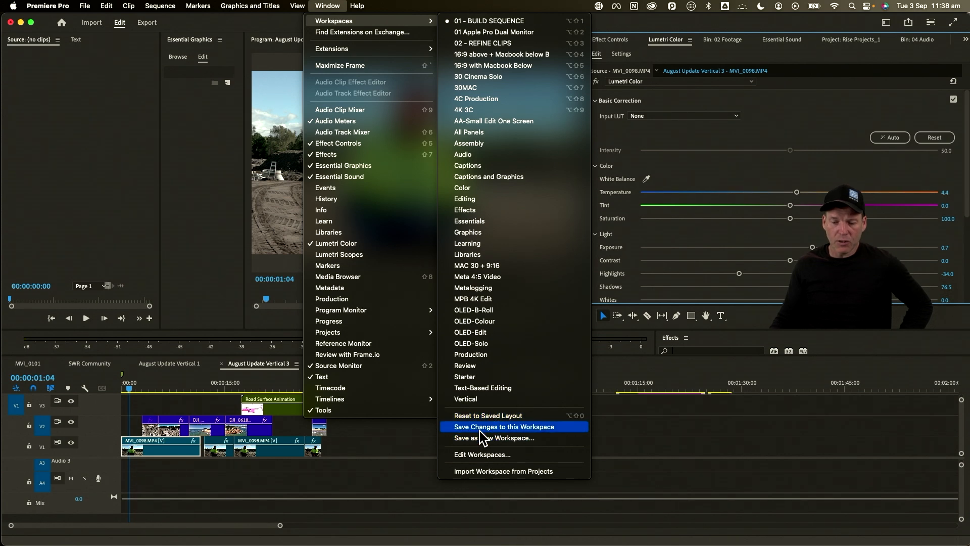
mouse_move(501, 438)
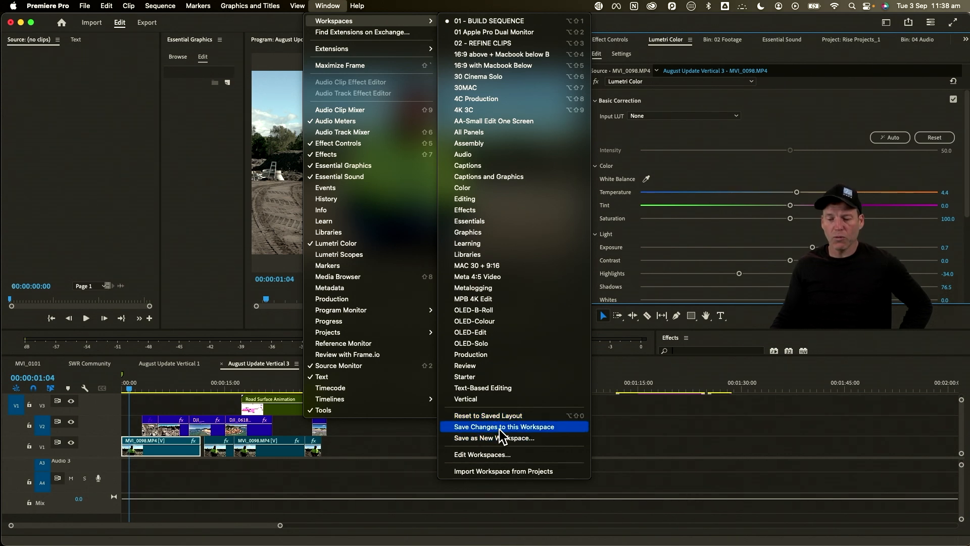
mouse_move(684, 437)
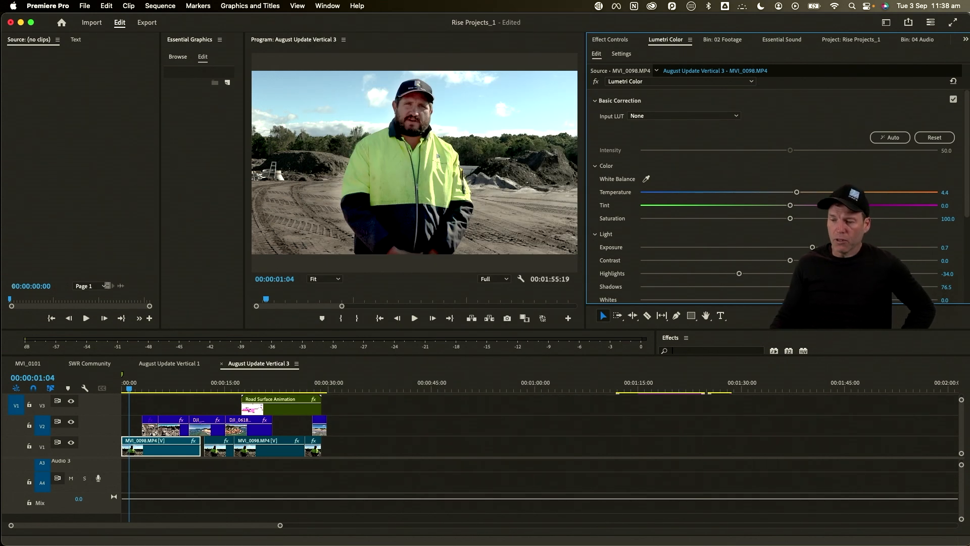
drag(812, 247, 814, 246)
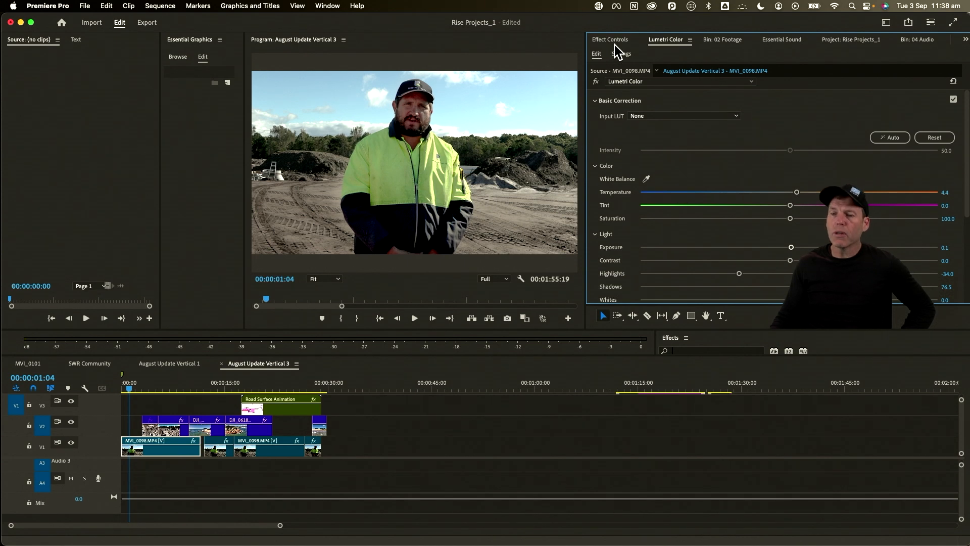
Show Effect Controls and park the playhead on the site-plan drone clip near 28 seconds
click(609, 40)
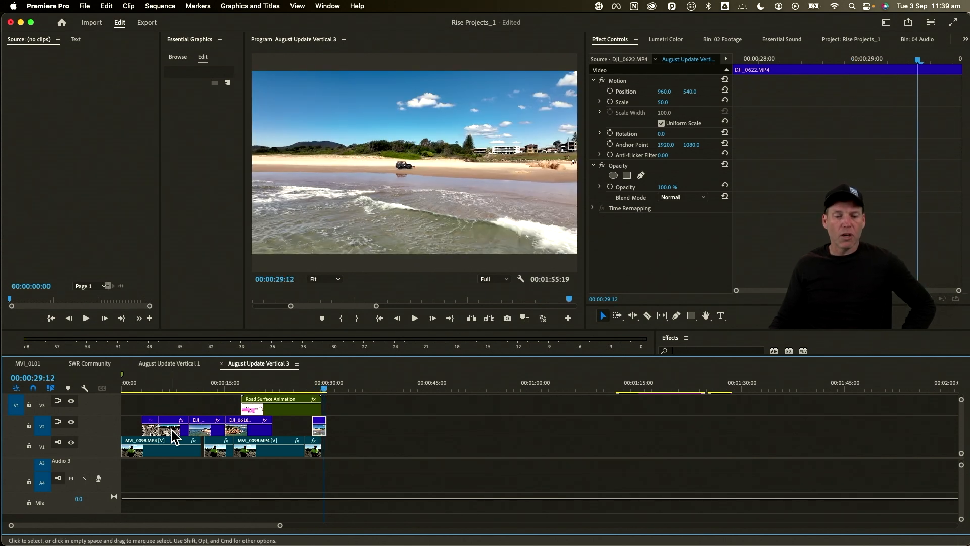
mouse_move(172, 438)
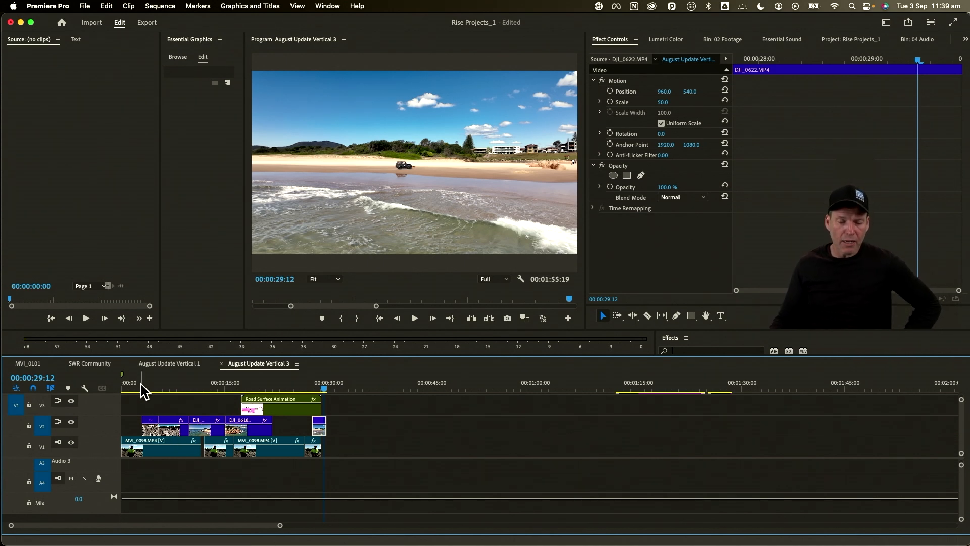
click(194, 387)
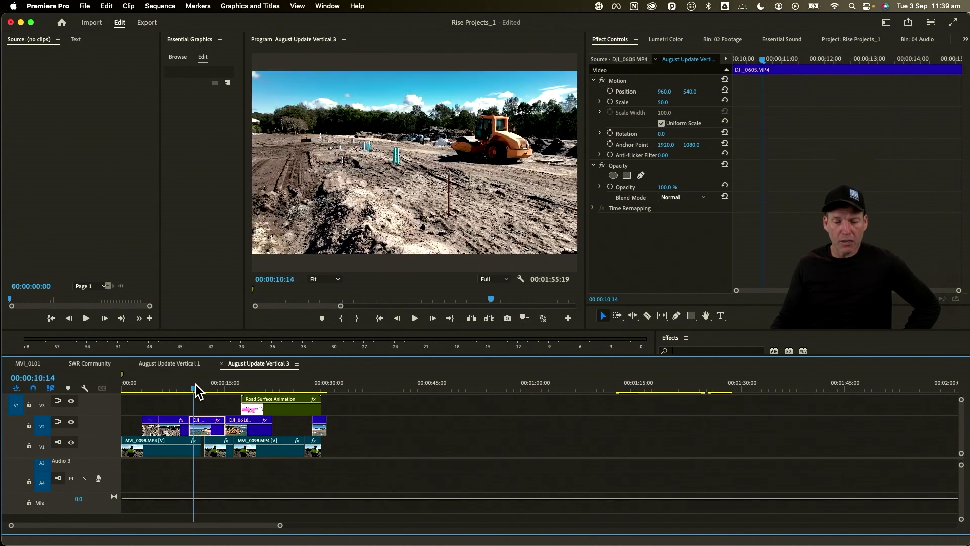
click(317, 382)
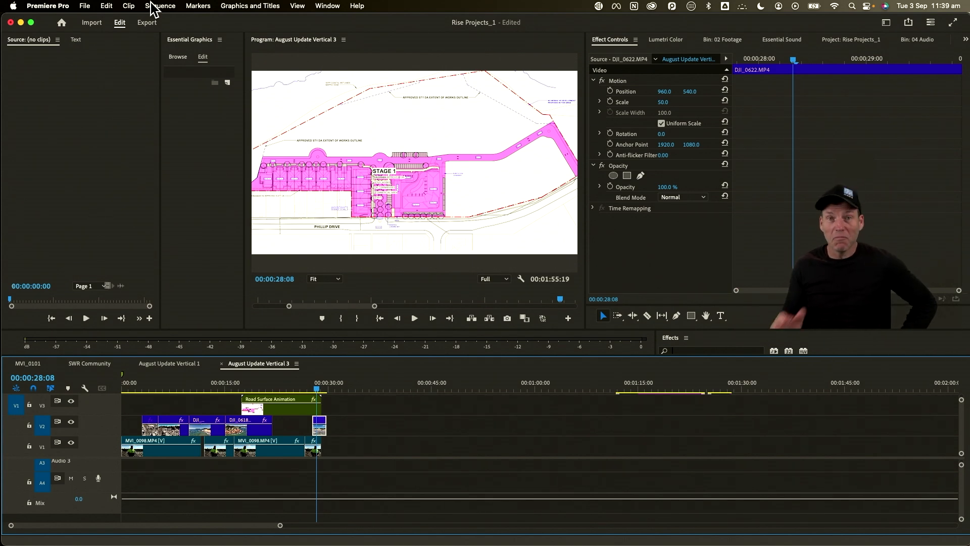
Start an Auto Reframe Sequence copy with the Vertical 9:16 aspect ratio
click(162, 6)
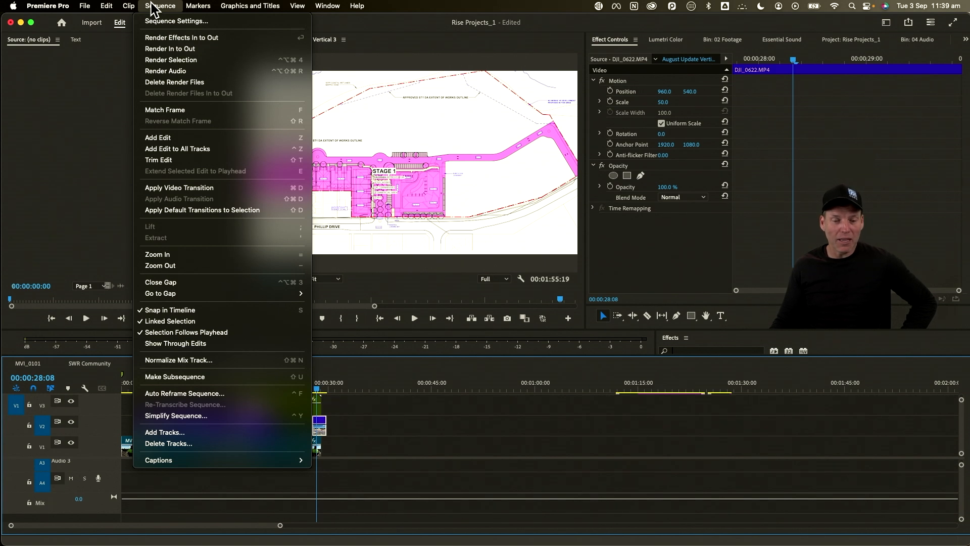
mouse_move(186, 393)
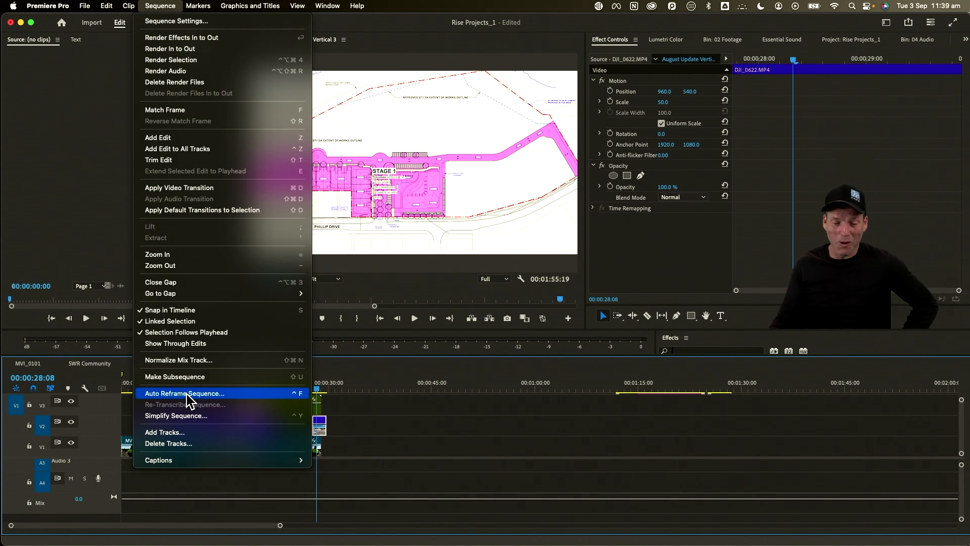
click(184, 393)
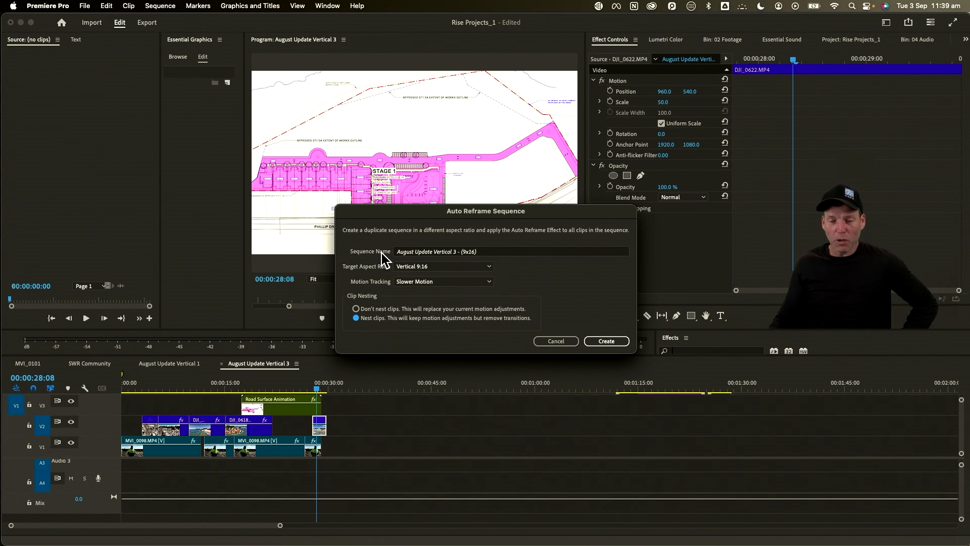
mouse_move(438, 260)
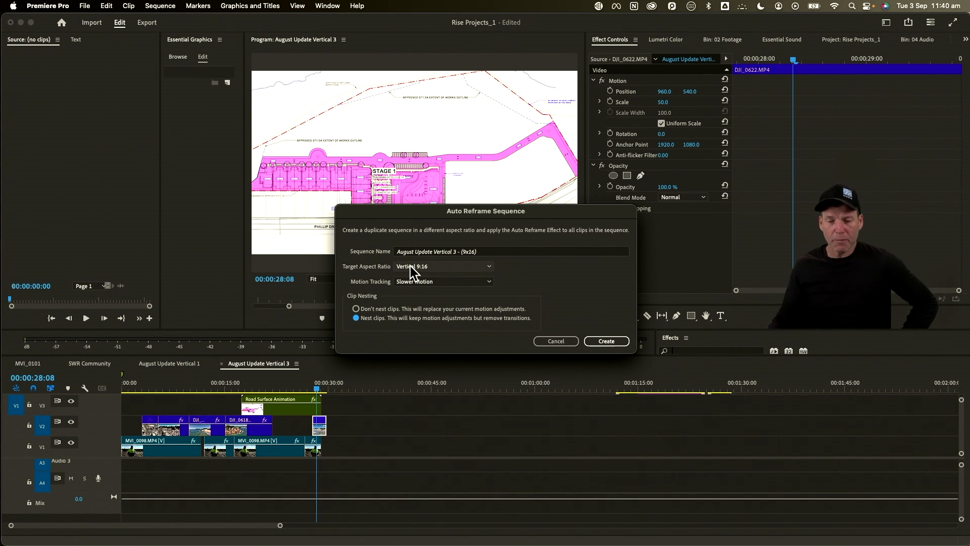
click(442, 265)
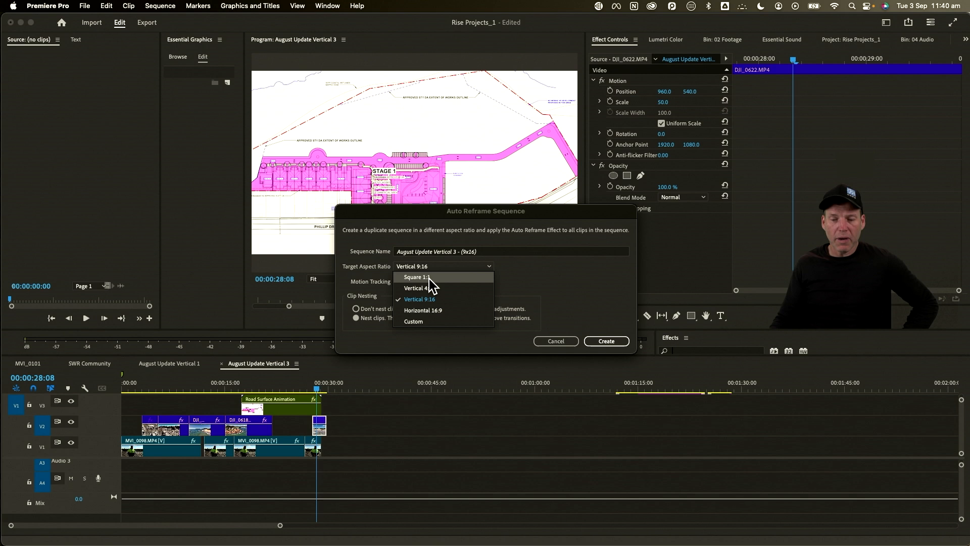
mouse_move(430, 288)
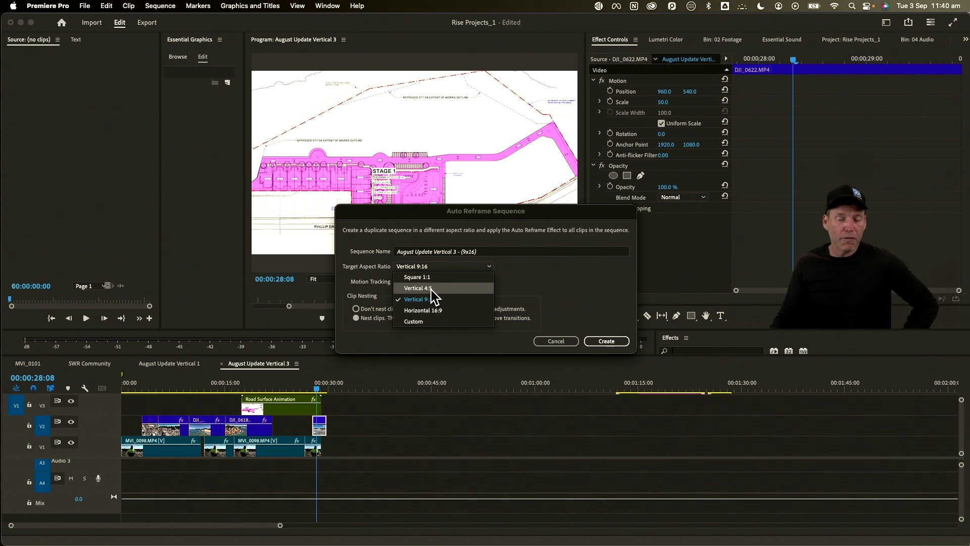
mouse_move(436, 312)
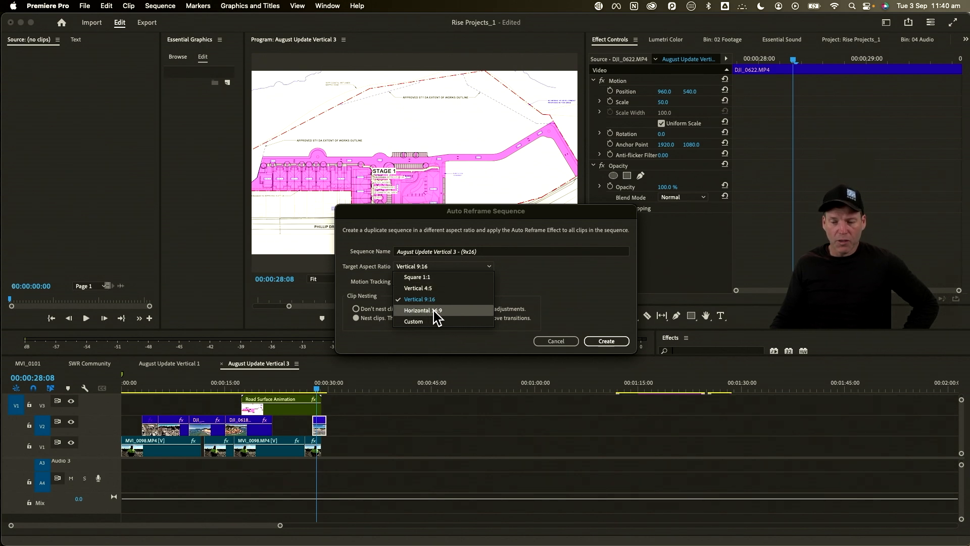
mouse_move(414, 325)
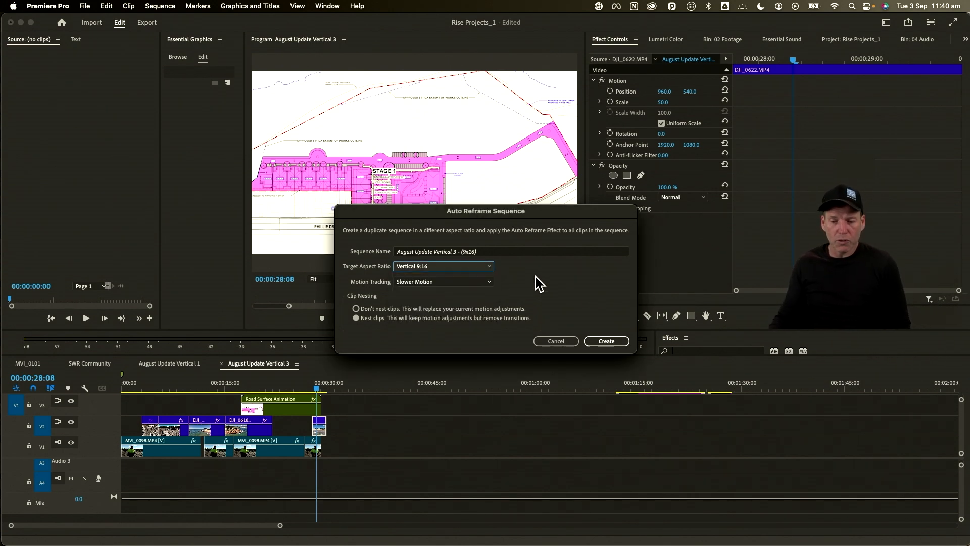
click(442, 281)
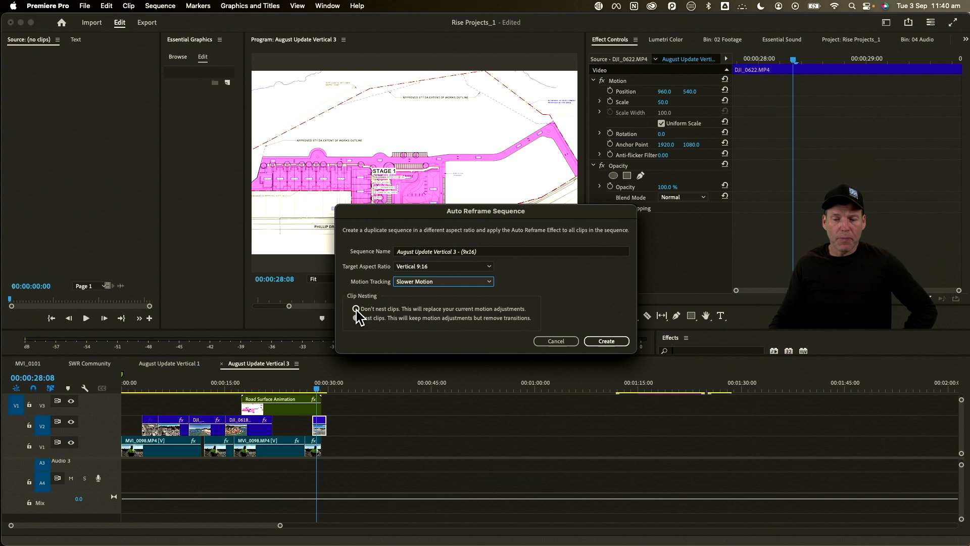
Set clip nesting to keep motion adjustments and create the 9:16 reframed sequence
click(355, 309)
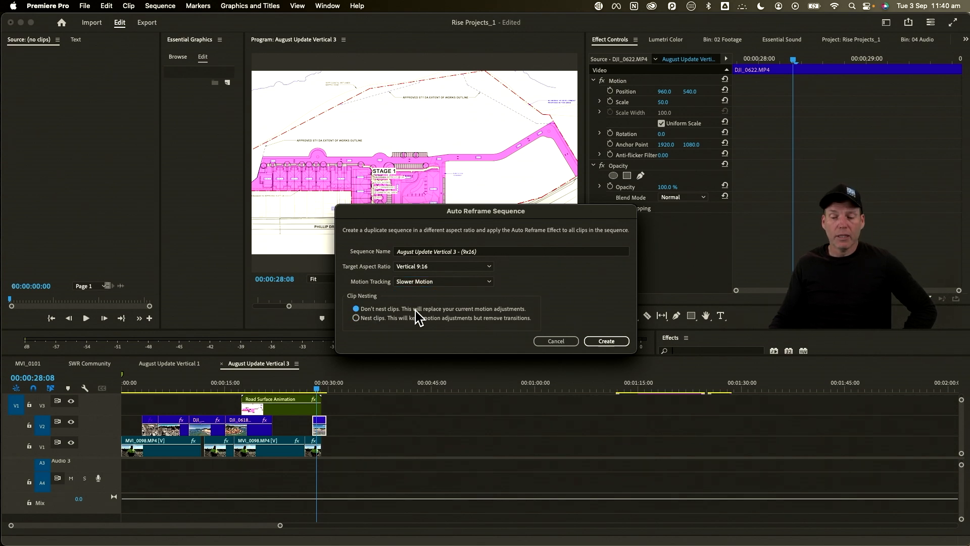
mouse_move(423, 320)
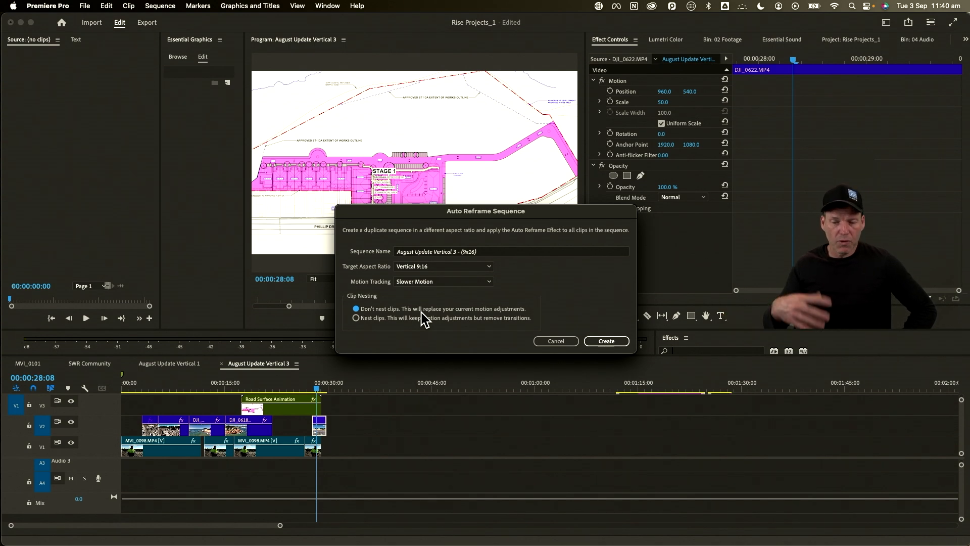
click(356, 309)
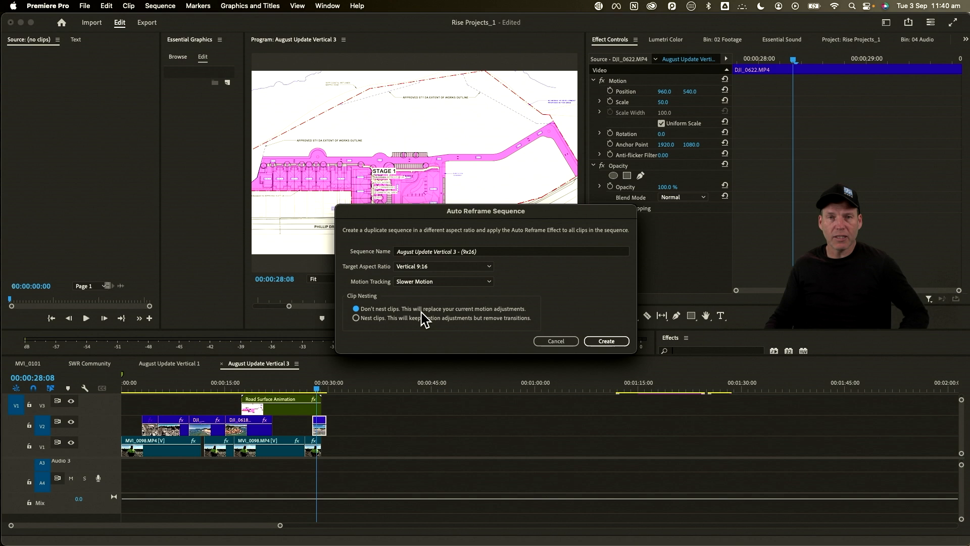
click(355, 317)
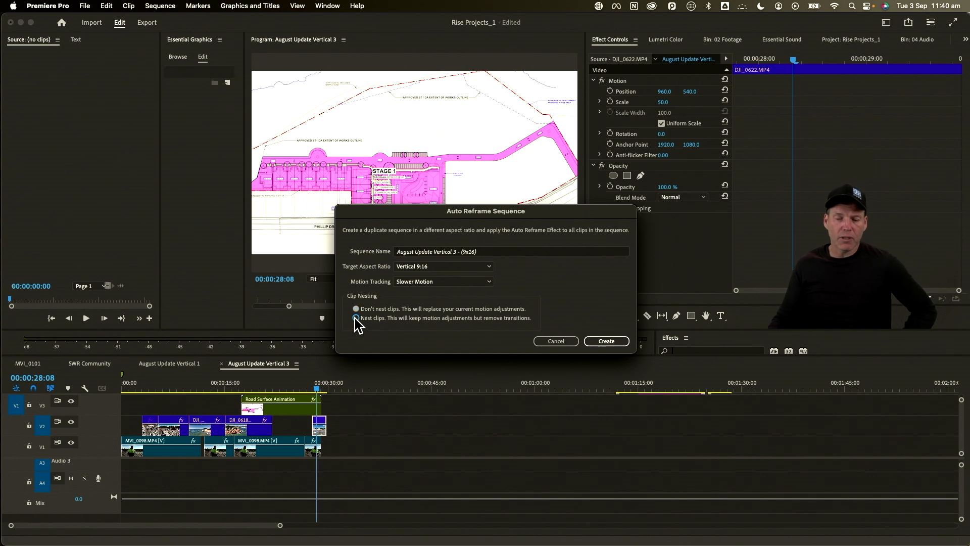
click(355, 318)
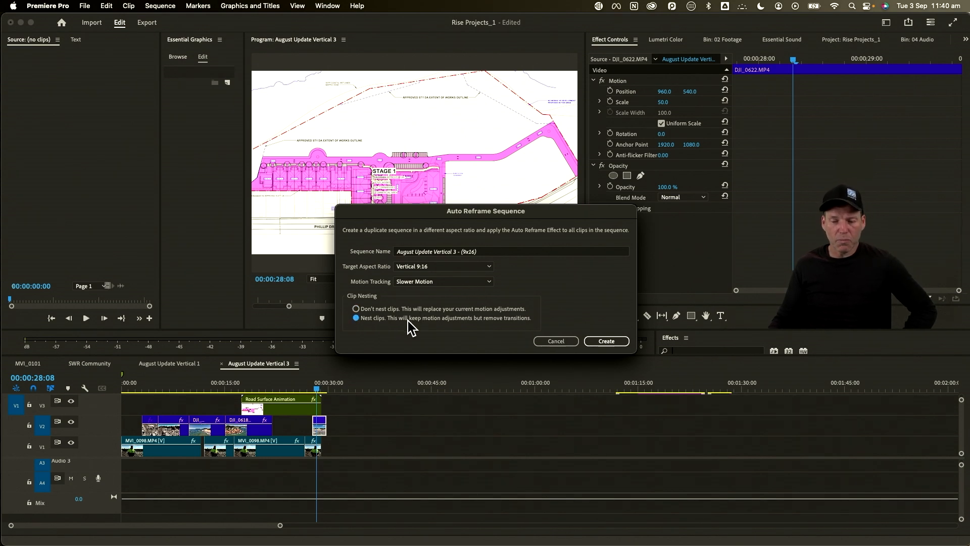
mouse_move(425, 331)
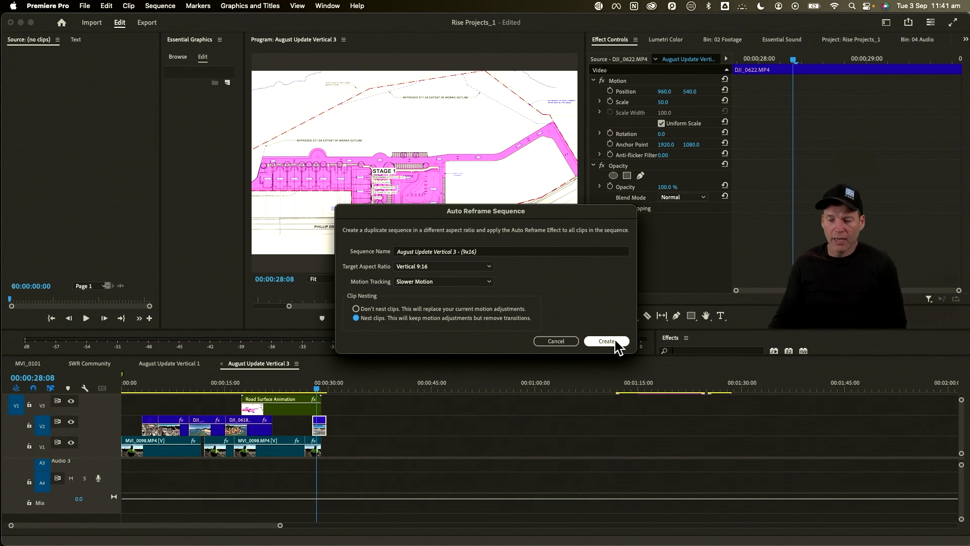
click(605, 340)
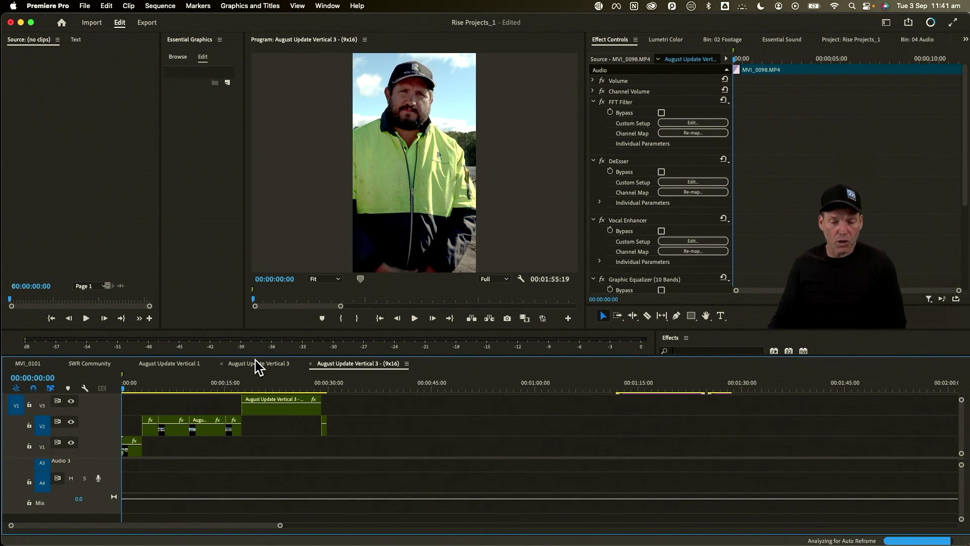
From the original sequence, create a Square 1:1 auto-reframed copy
click(259, 363)
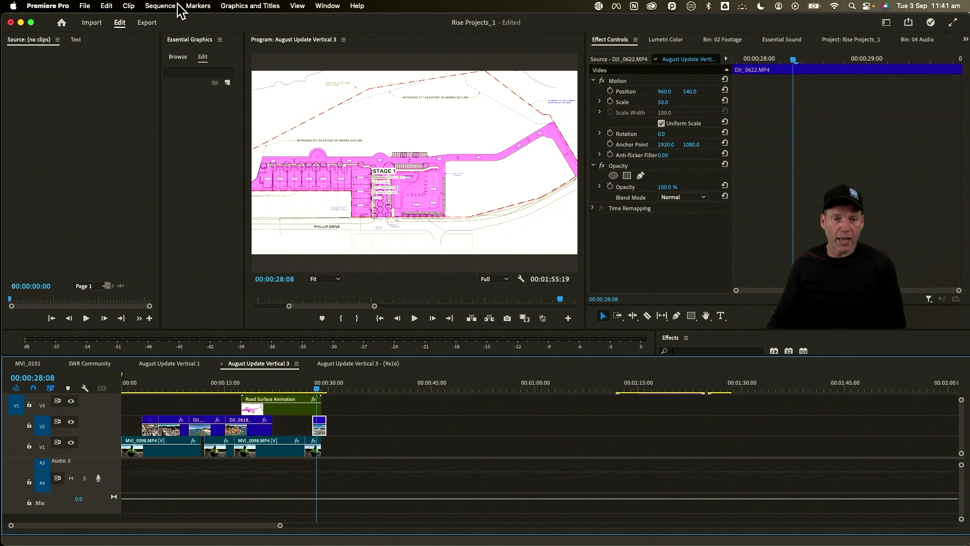
click(160, 6)
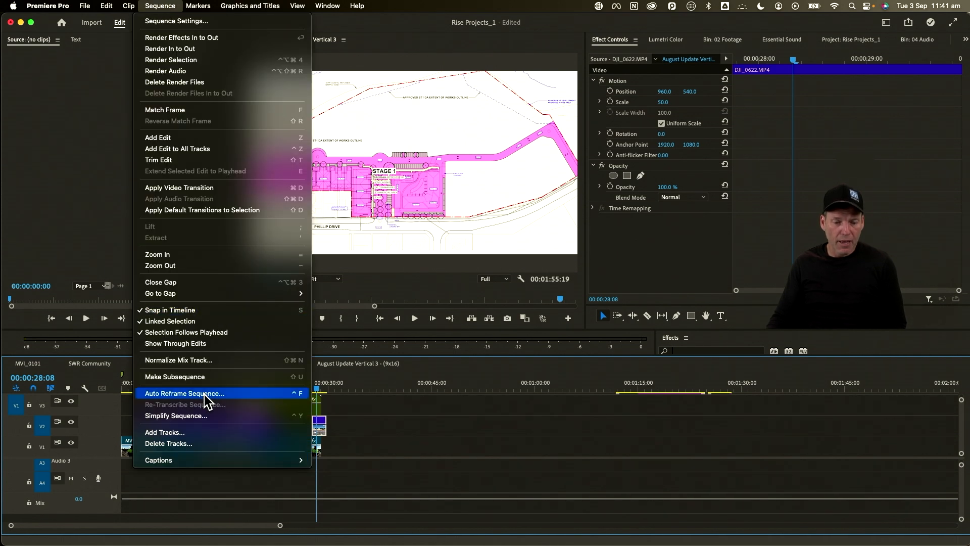
click(184, 393)
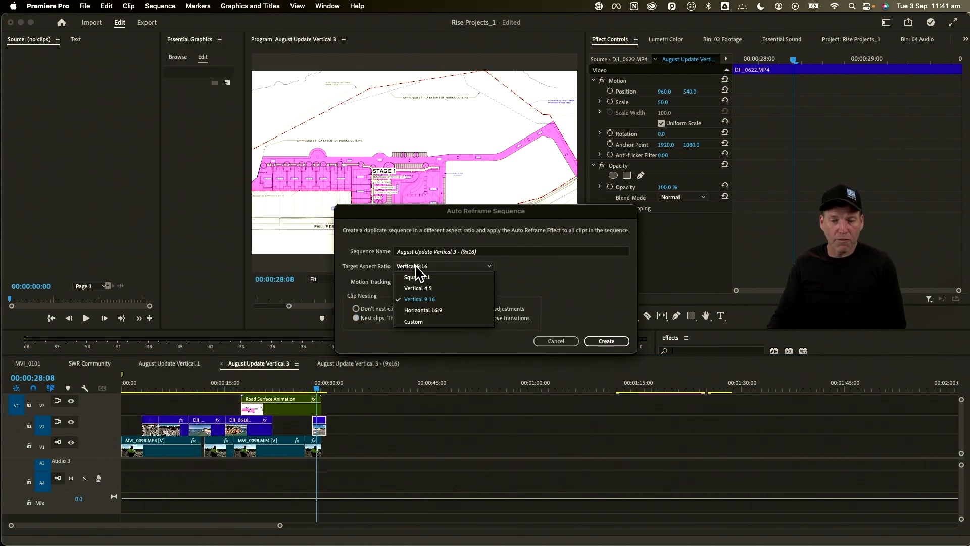
click(416, 277)
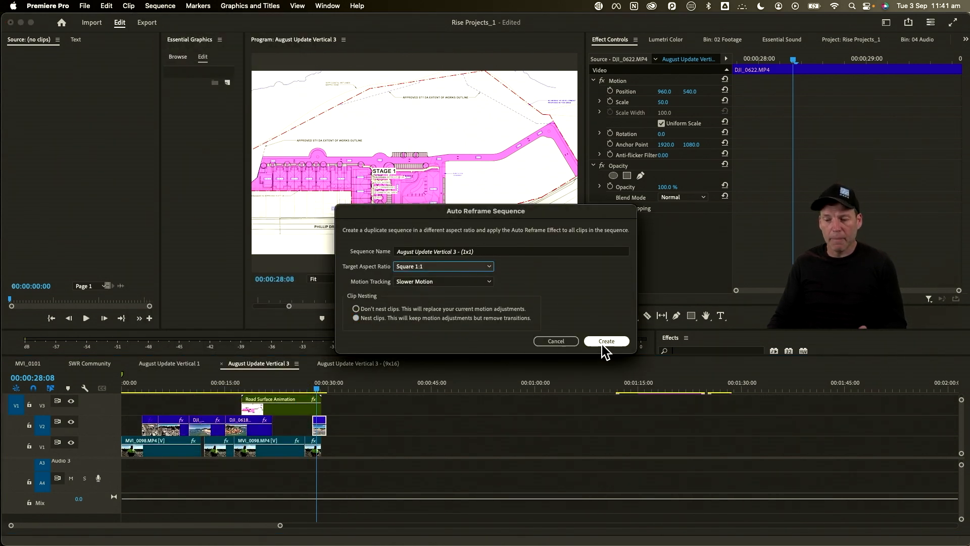
click(606, 341)
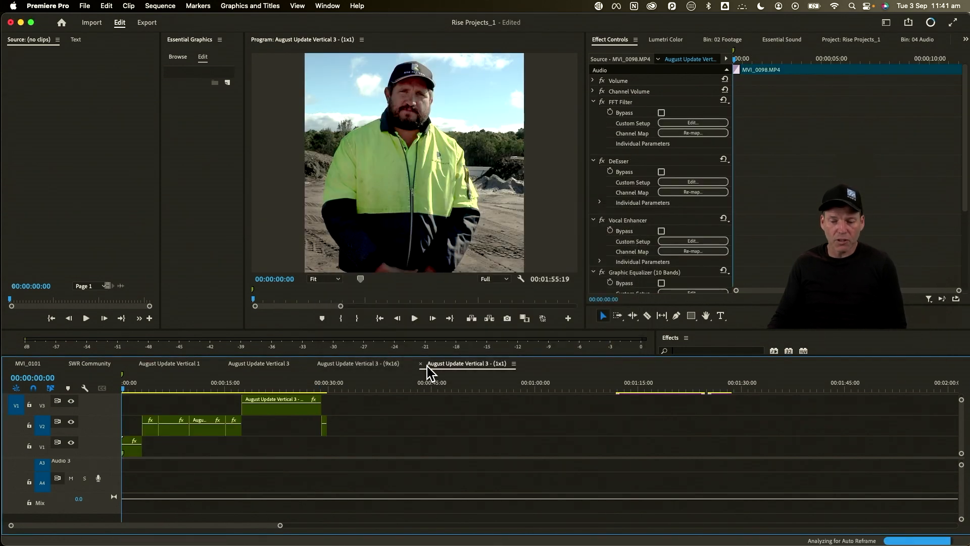
Return to the 9:16 sequence with the playhead at its start
click(358, 362)
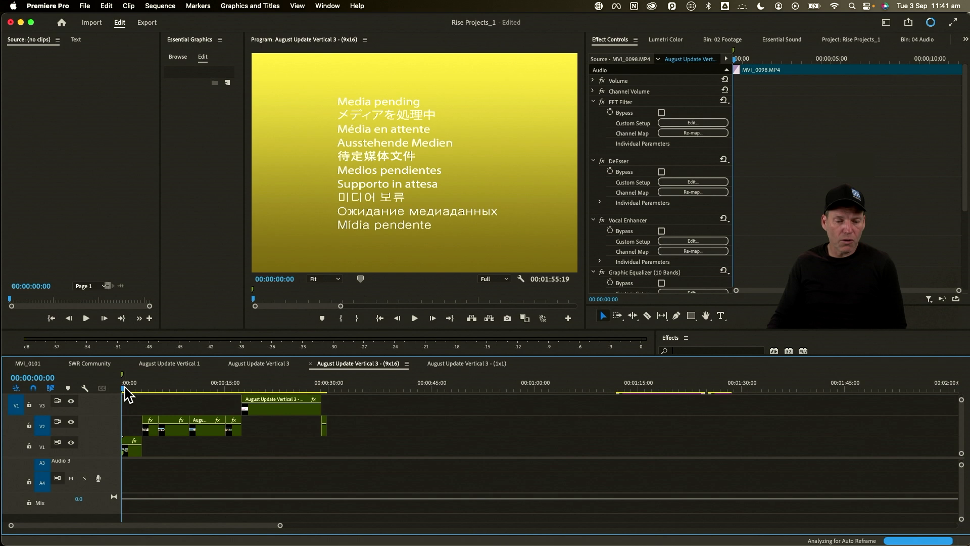
click(132, 382)
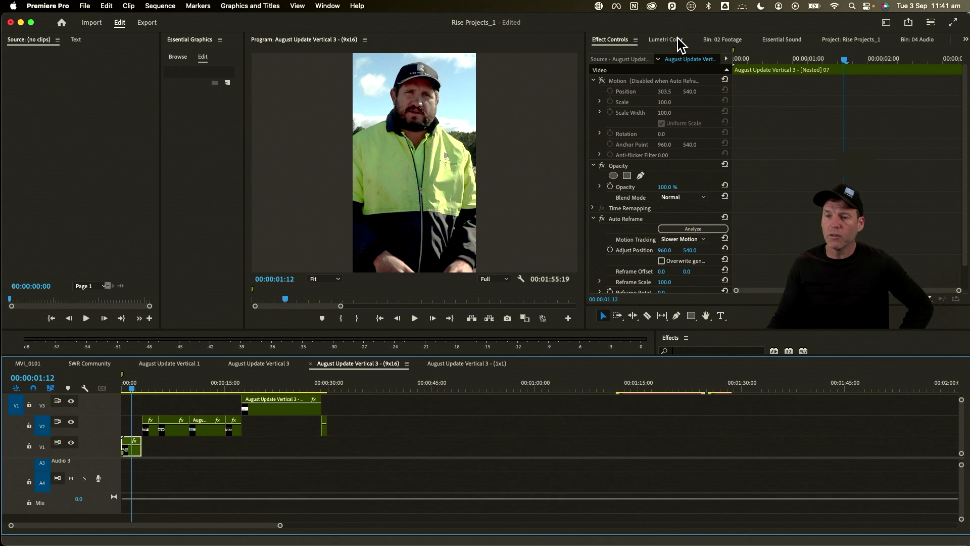
In Lumetri Color, pull the first interview clip's highlights to -2.7 and exposure to -0.1, then select the first nested clip
click(663, 40)
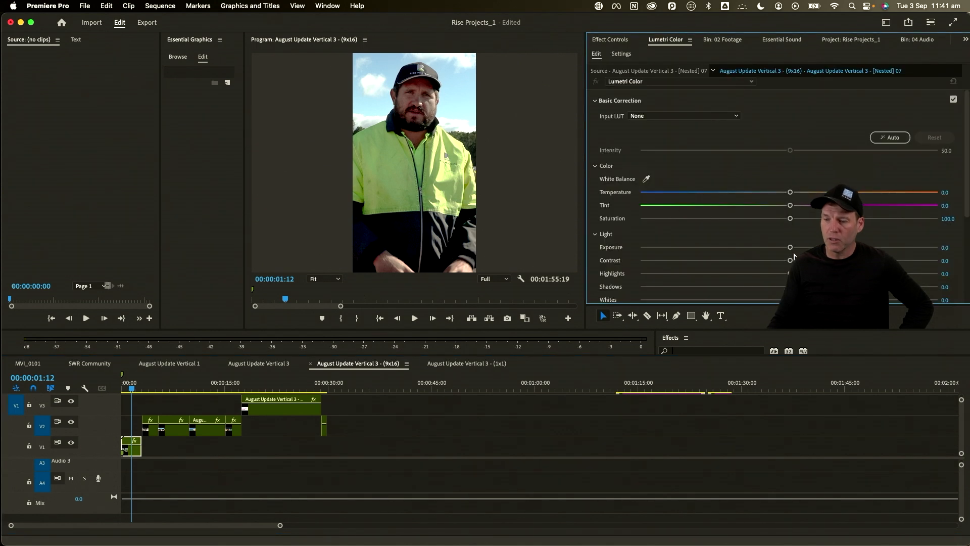
scroll(down, 3)
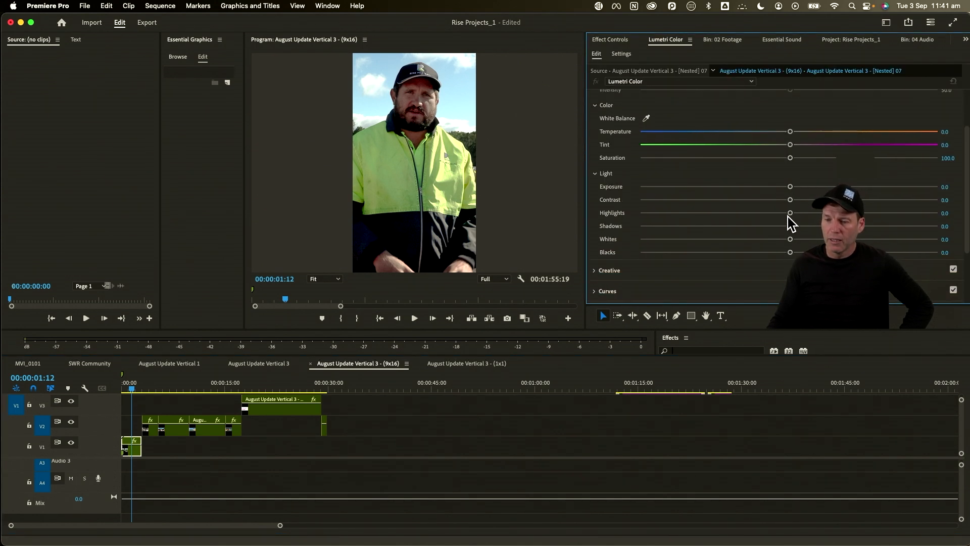
drag(790, 212, 773, 212)
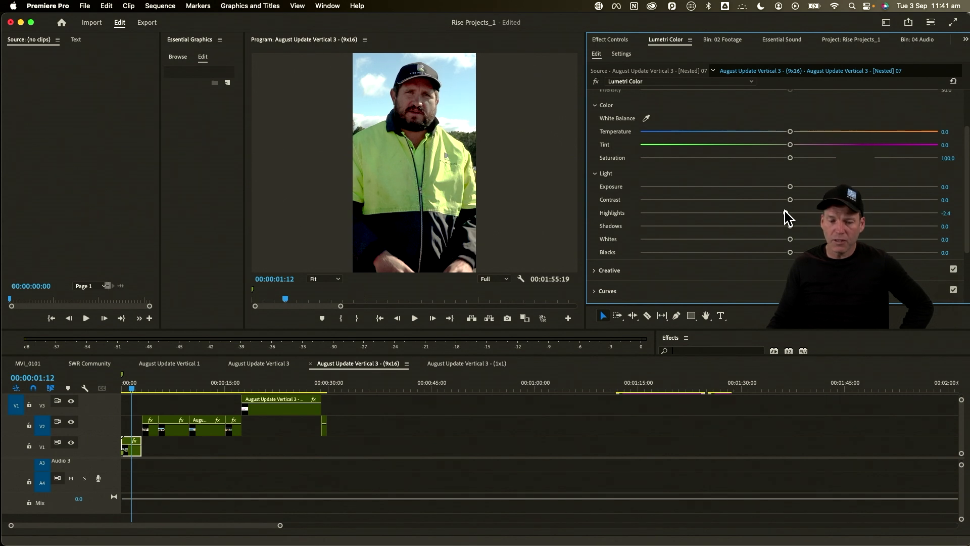
drag(793, 212, 779, 213)
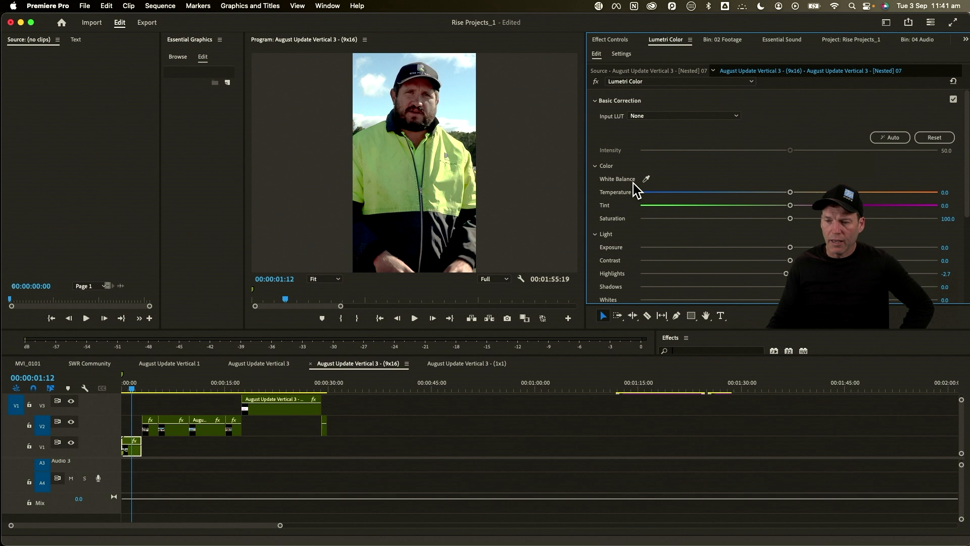
mouse_move(792, 254)
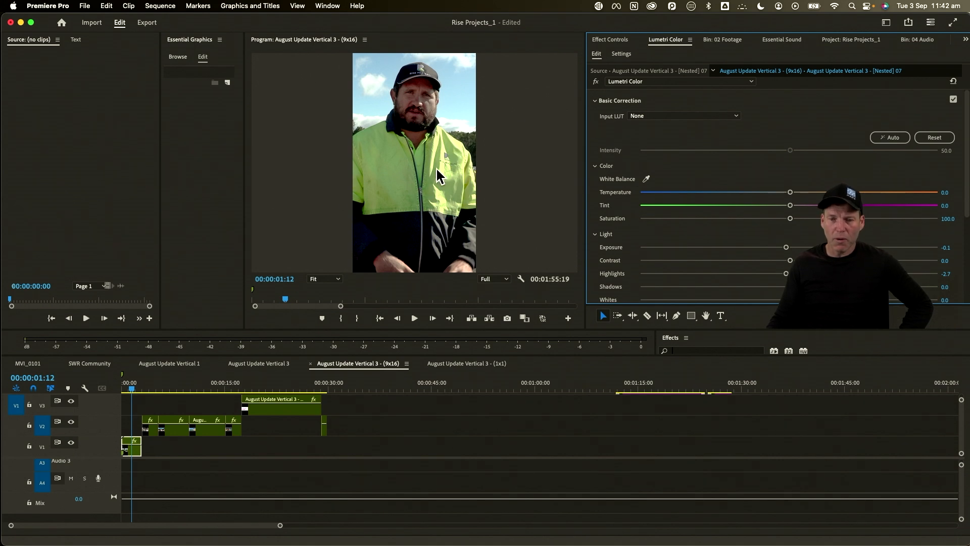
mouse_move(414, 114)
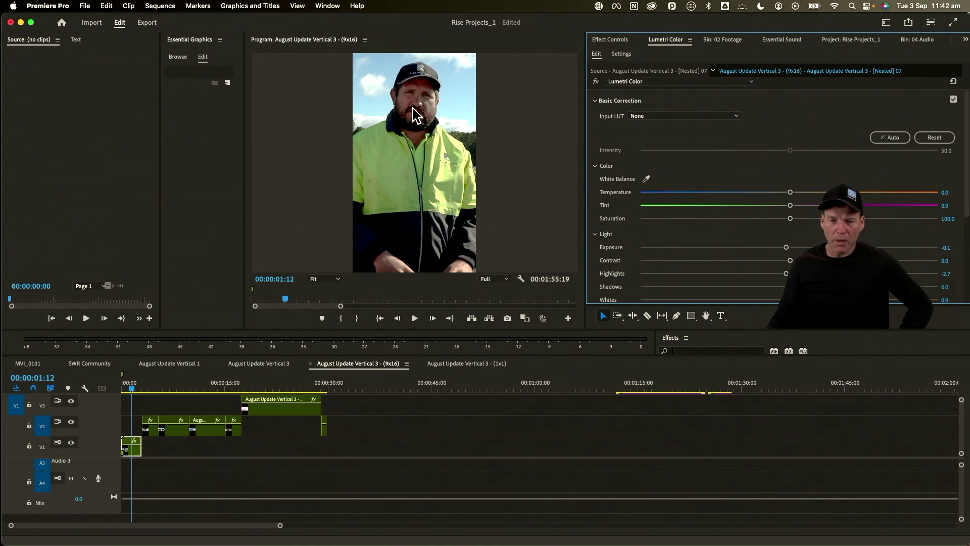
mouse_move(397, 168)
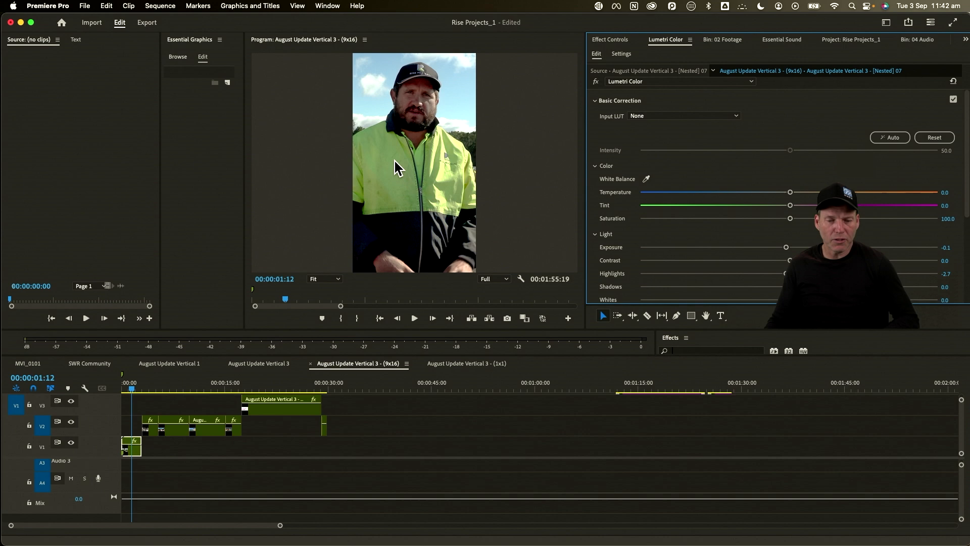
mouse_move(152, 384)
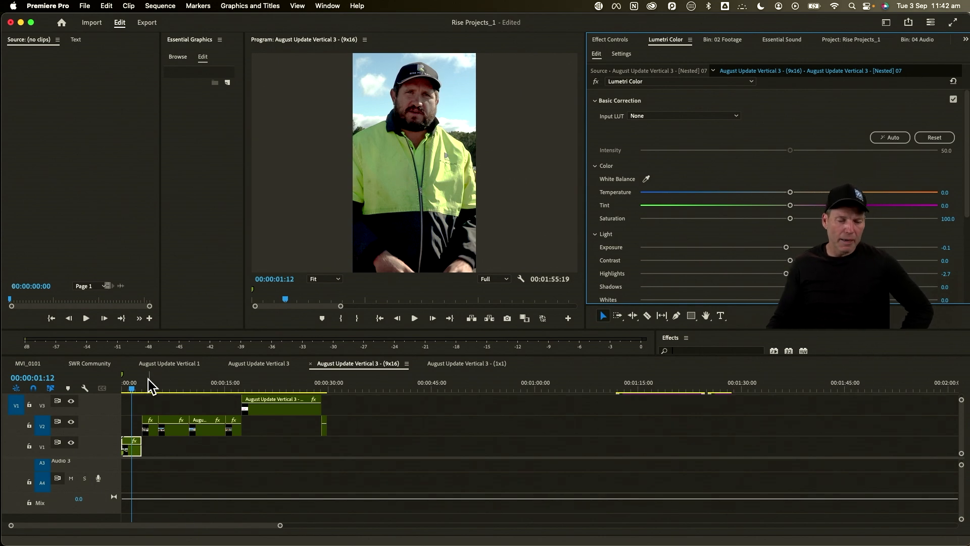
click(172, 388)
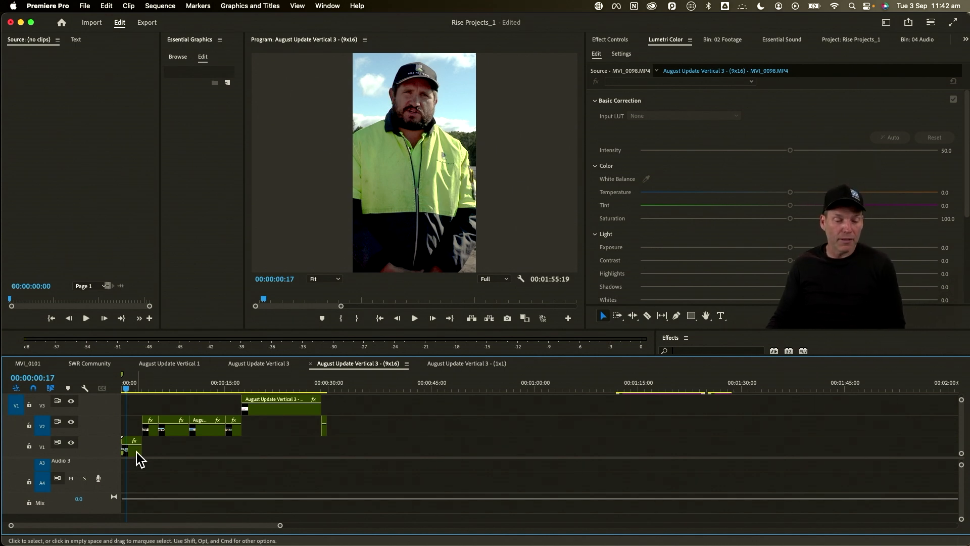
click(130, 442)
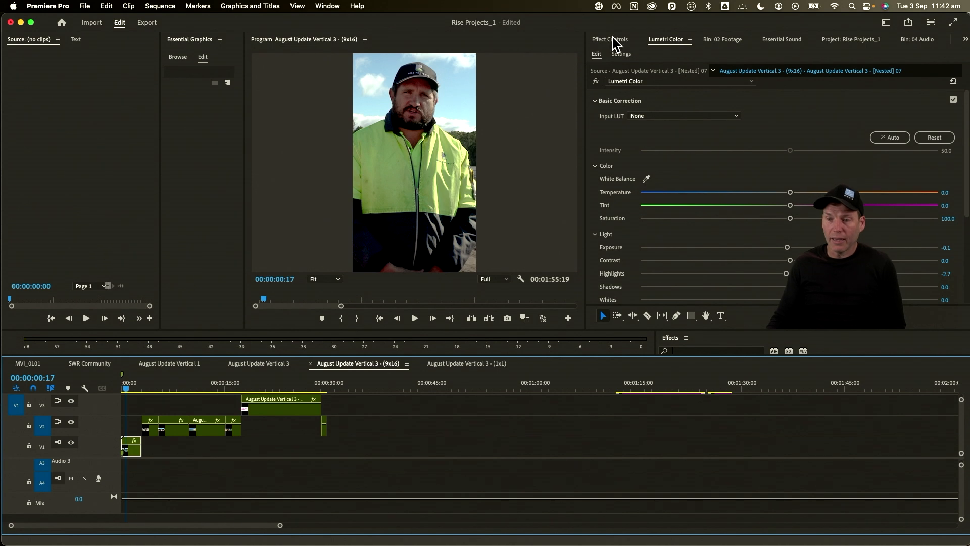
Show the first clip's Effect Controls with its Auto Reframe and Lumetri Color sections
click(609, 39)
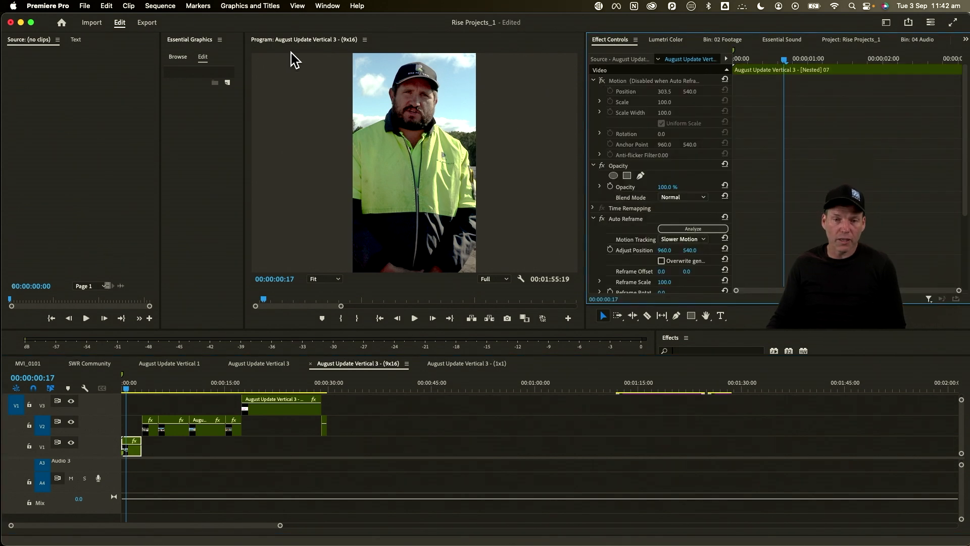
click(326, 6)
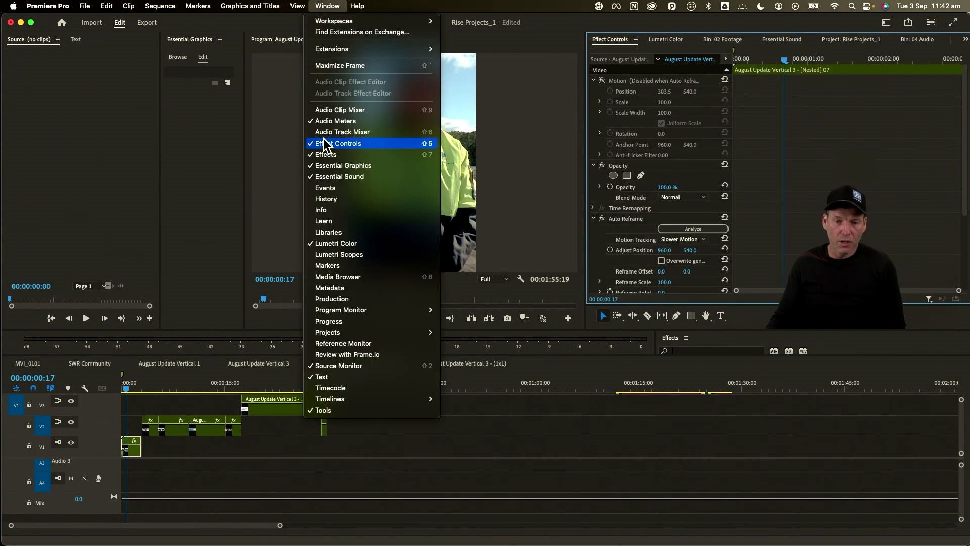
mouse_move(347, 148)
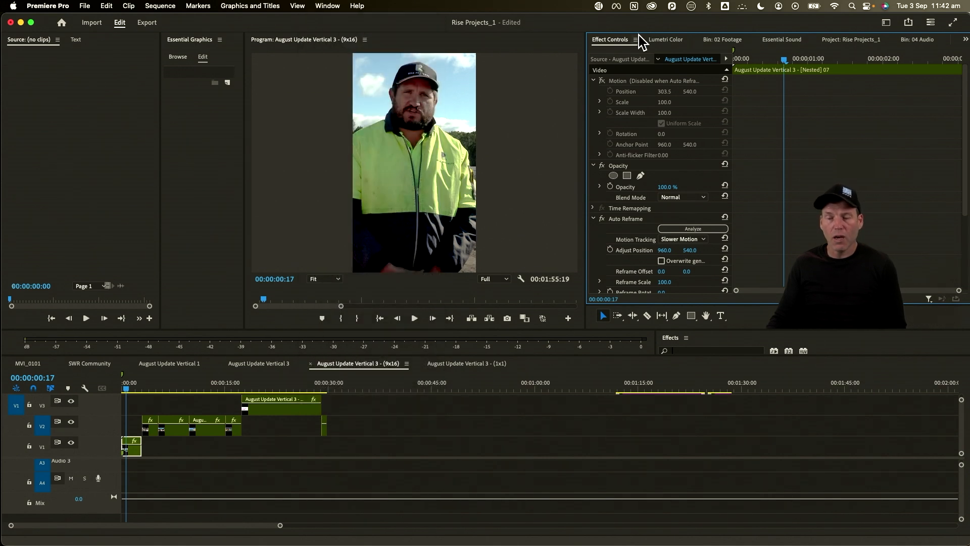
mouse_move(647, 96)
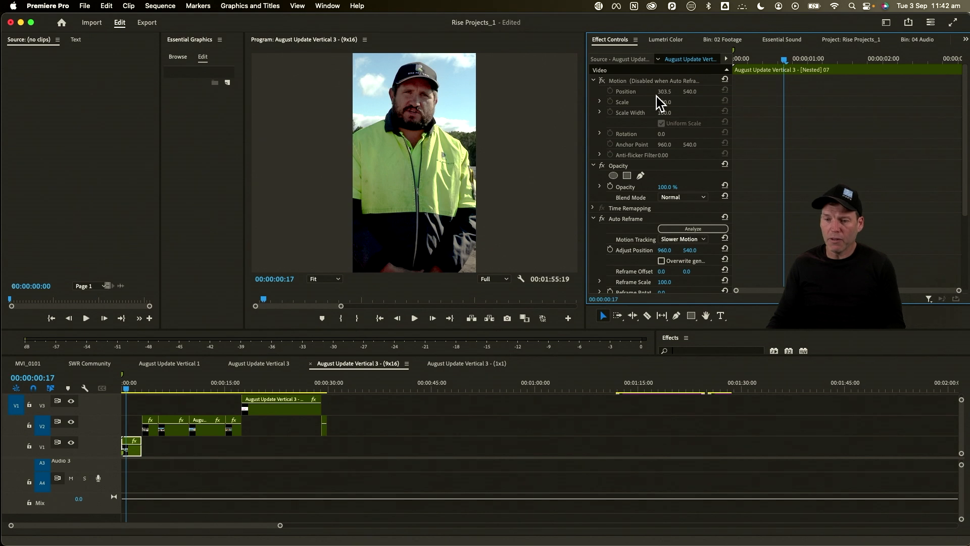
scroll(down, 3)
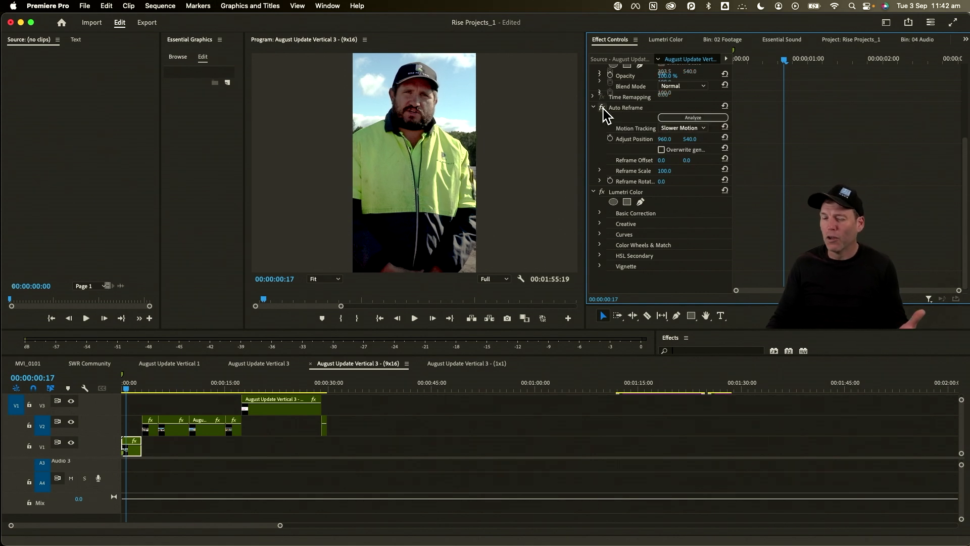
click(692, 117)
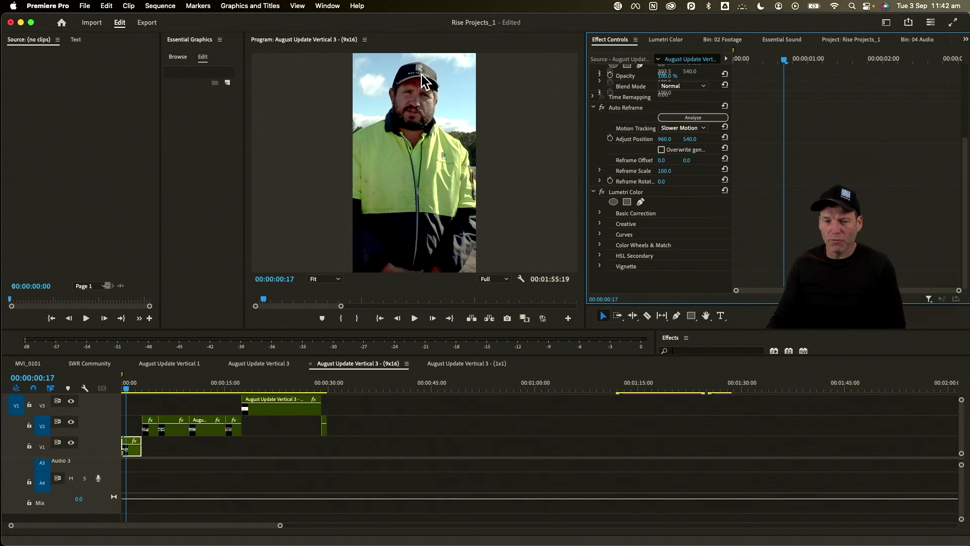
mouse_move(659, 207)
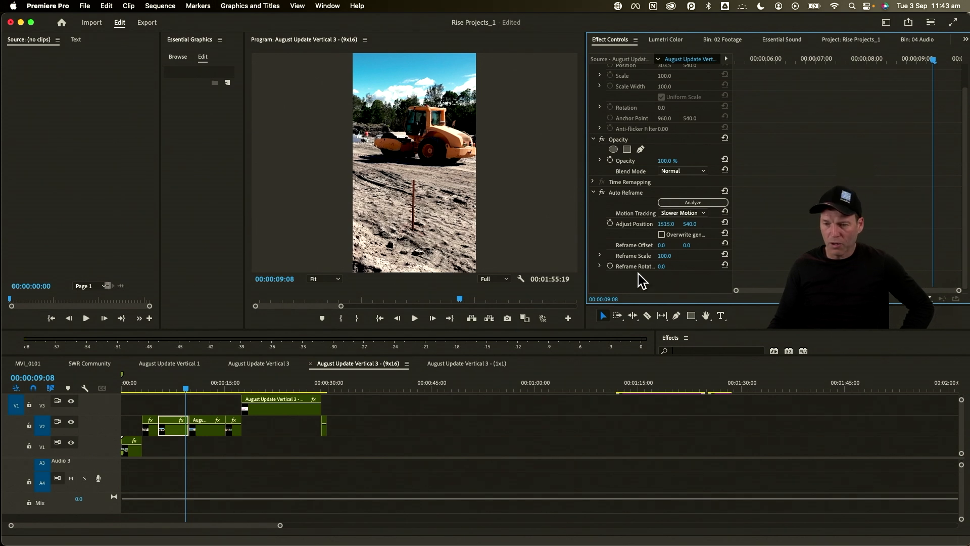
drag(665, 223, 665, 223)
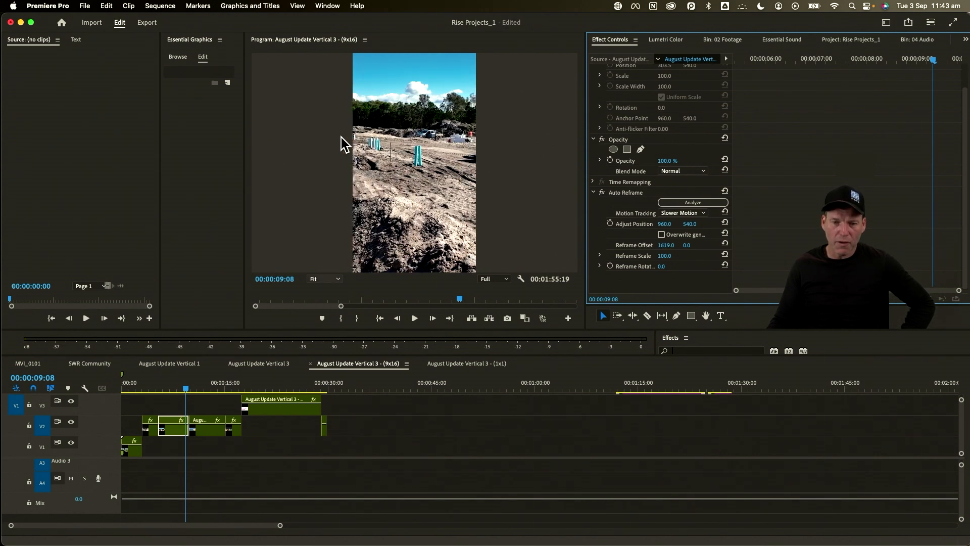
mouse_move(430, 136)
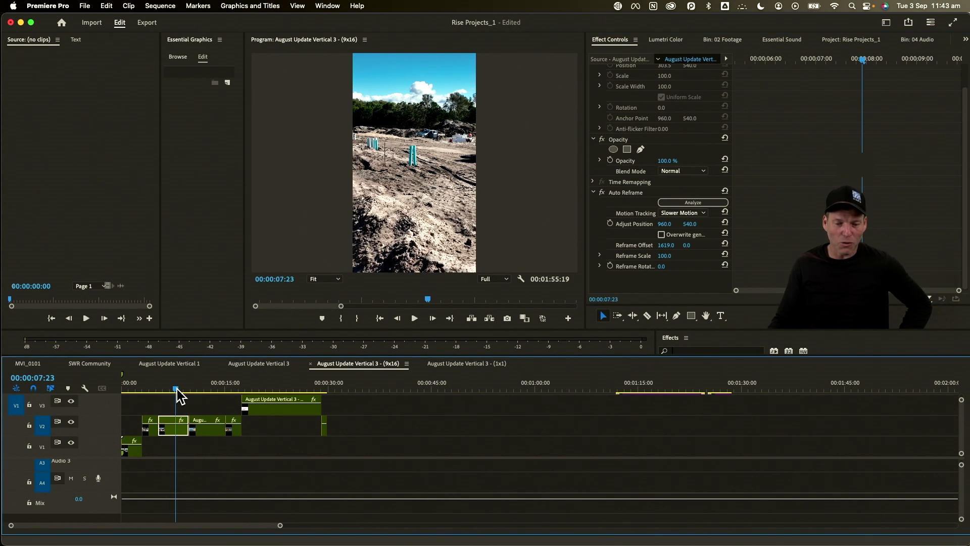
key(space)
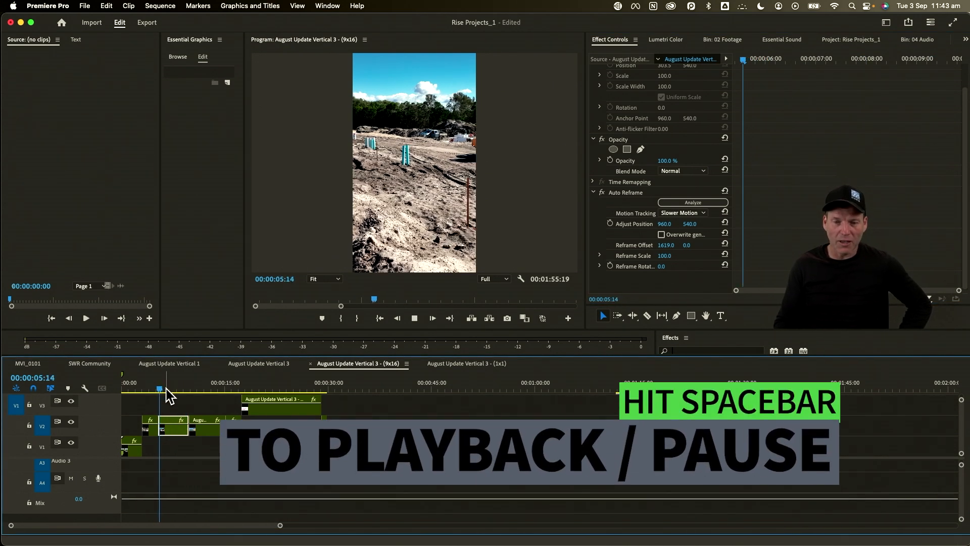
key(space)
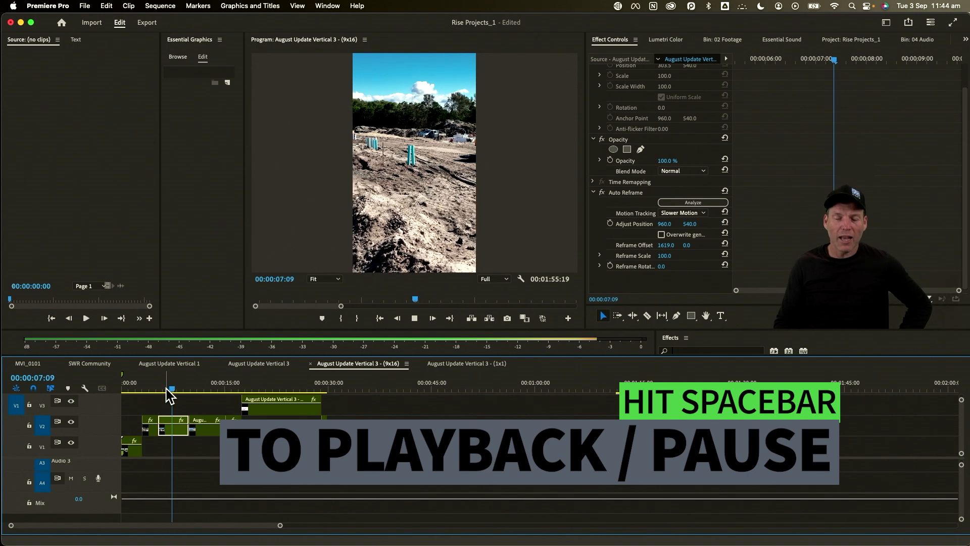
key(space)
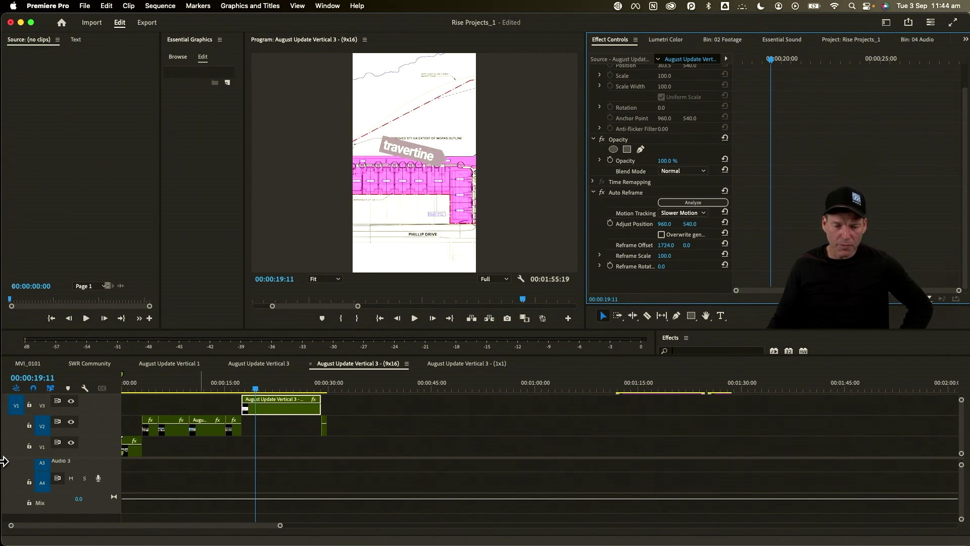
Select the nested site-plan clip and shift its position left to about 732.6, 536.0
click(244, 388)
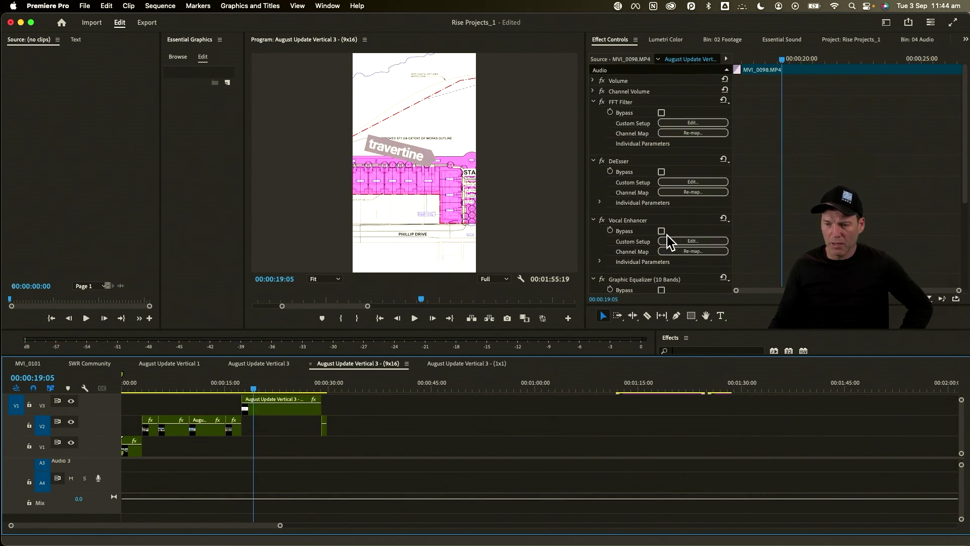
click(282, 405)
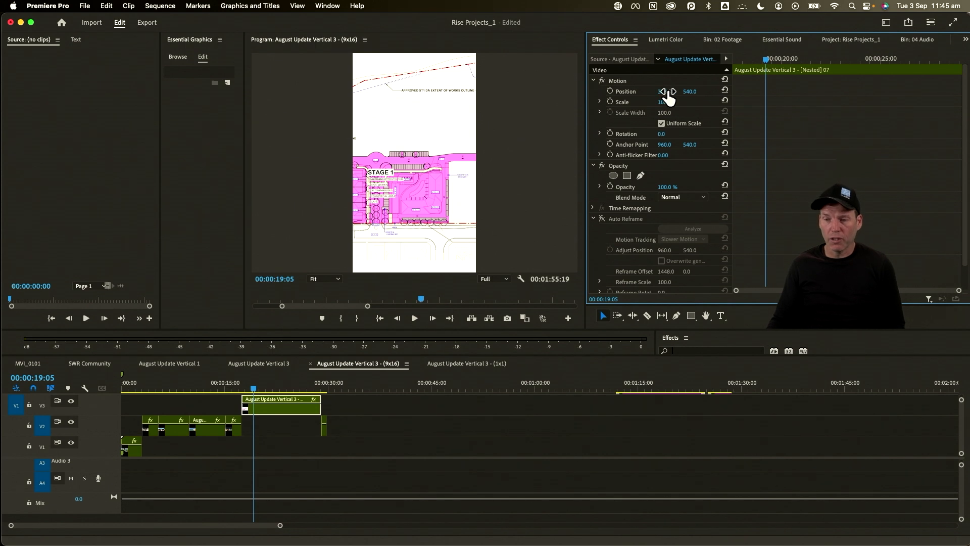
drag(665, 91, 656, 91)
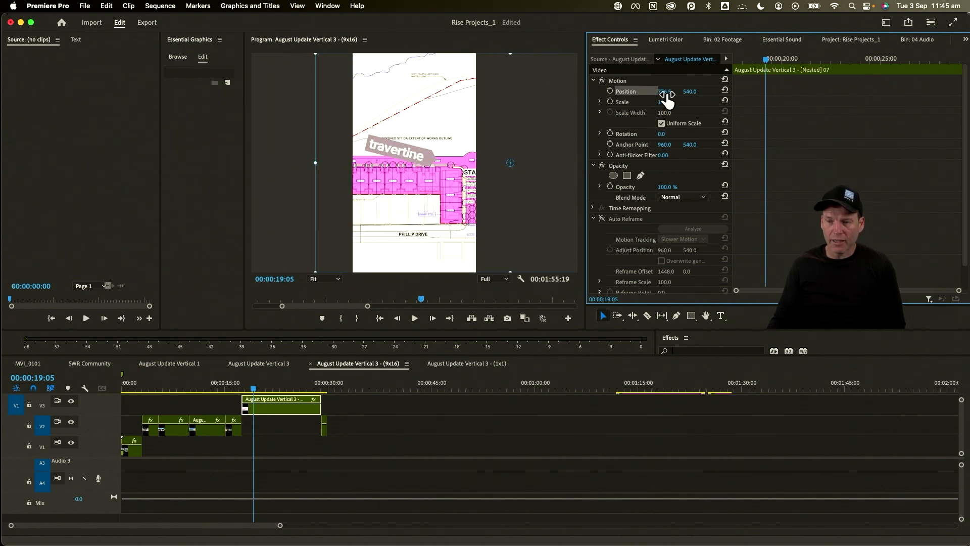
drag(665, 91, 510, 200)
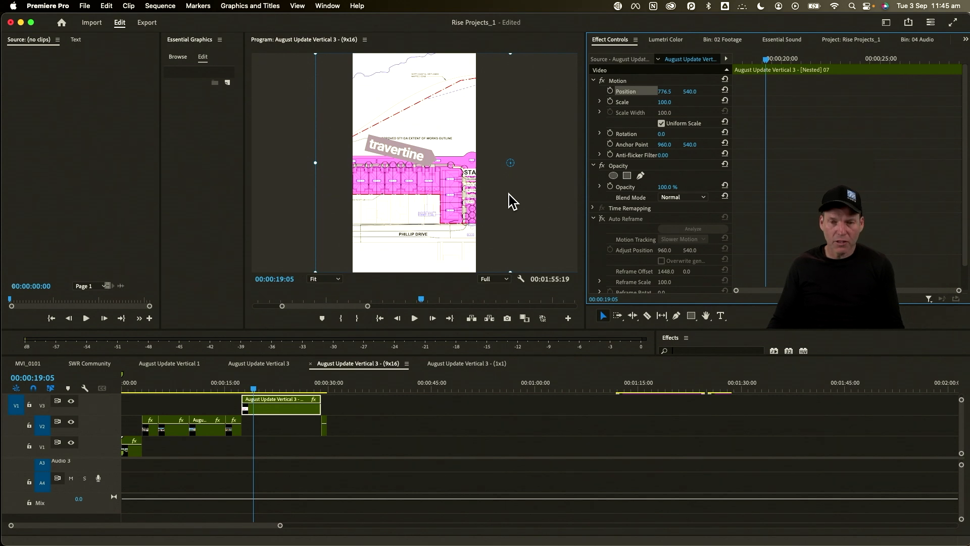
Set the Program Monitor to 25% and remove the clip's Auto Reframe effect
click(325, 279)
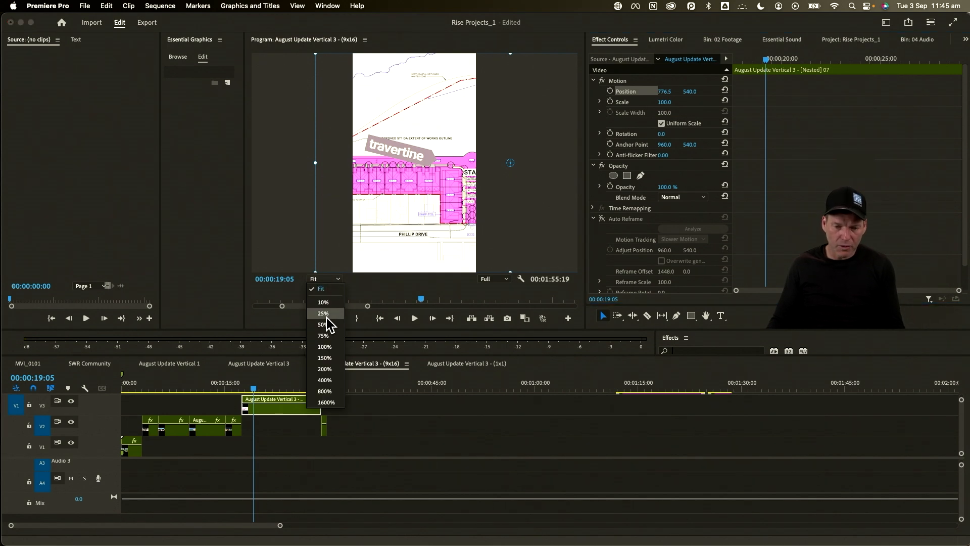
click(323, 313)
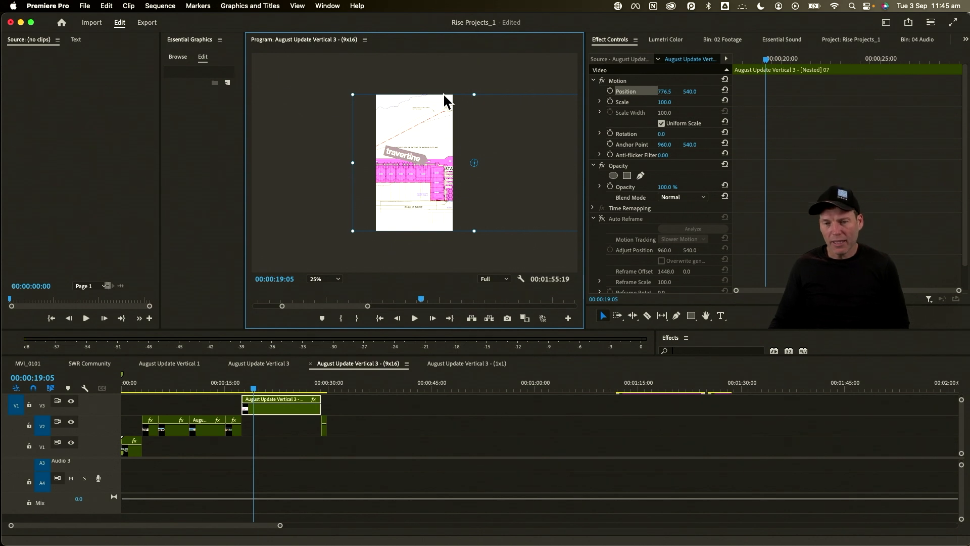
mouse_move(457, 144)
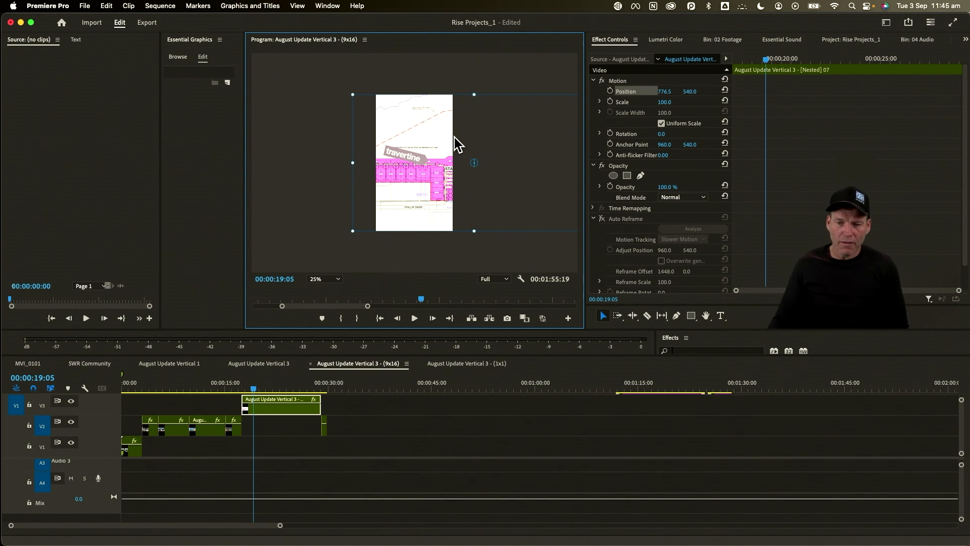
mouse_move(472, 102)
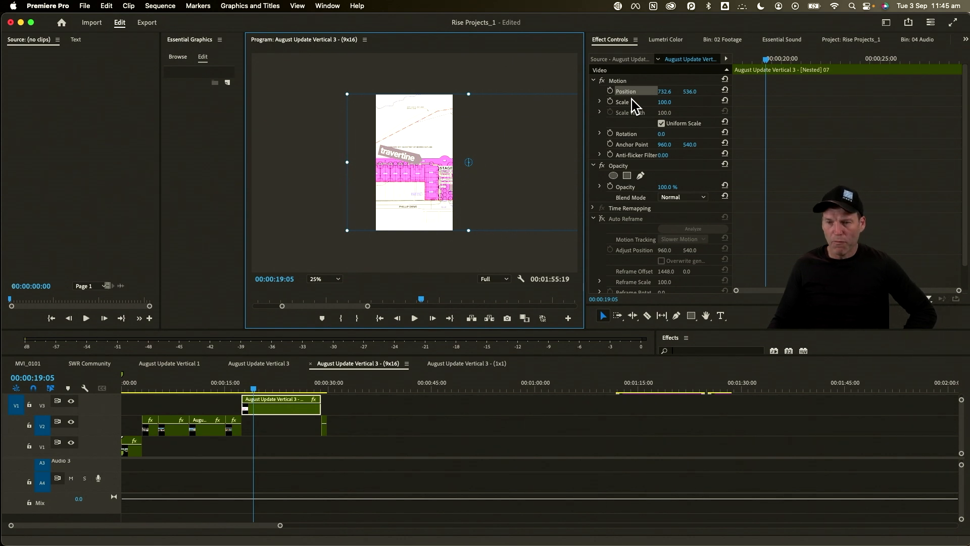
mouse_move(648, 256)
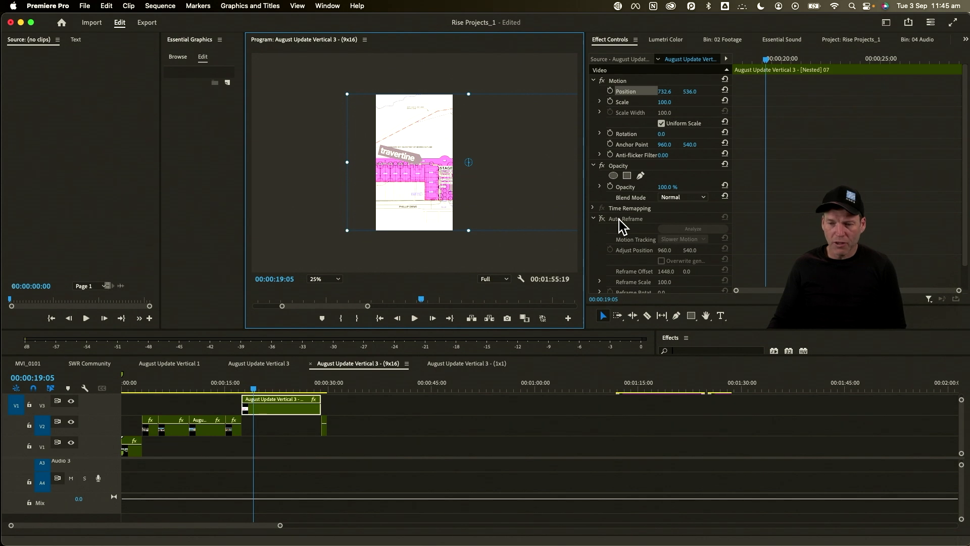
click(593, 219)
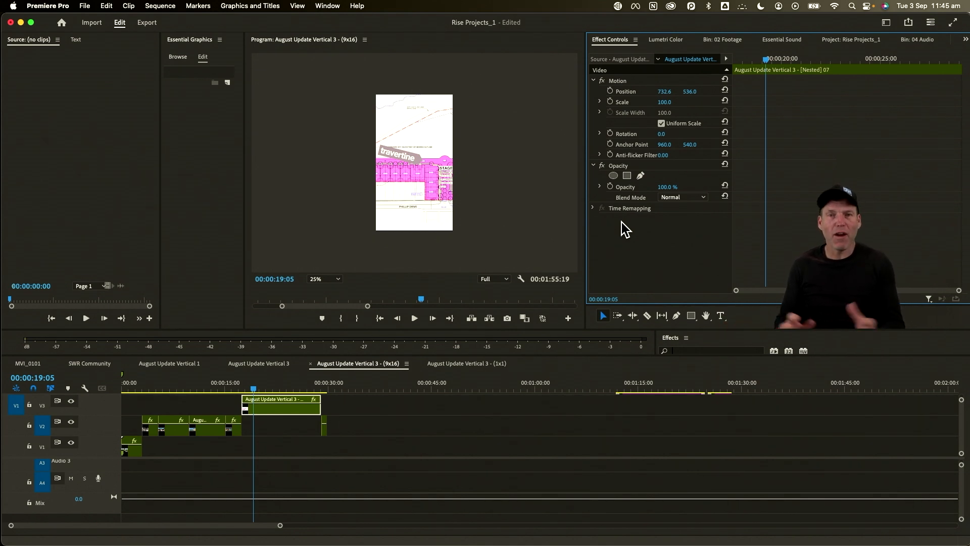
mouse_move(300, 390)
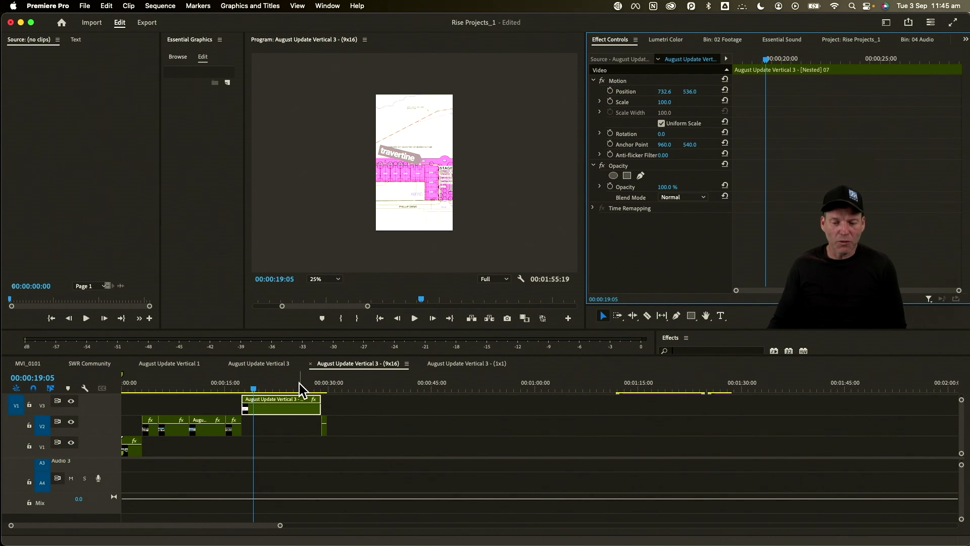
Set the export location to the client's EXPORT folder, keeping H.264 Match Source - Adaptive High Bitrate
click(320, 382)
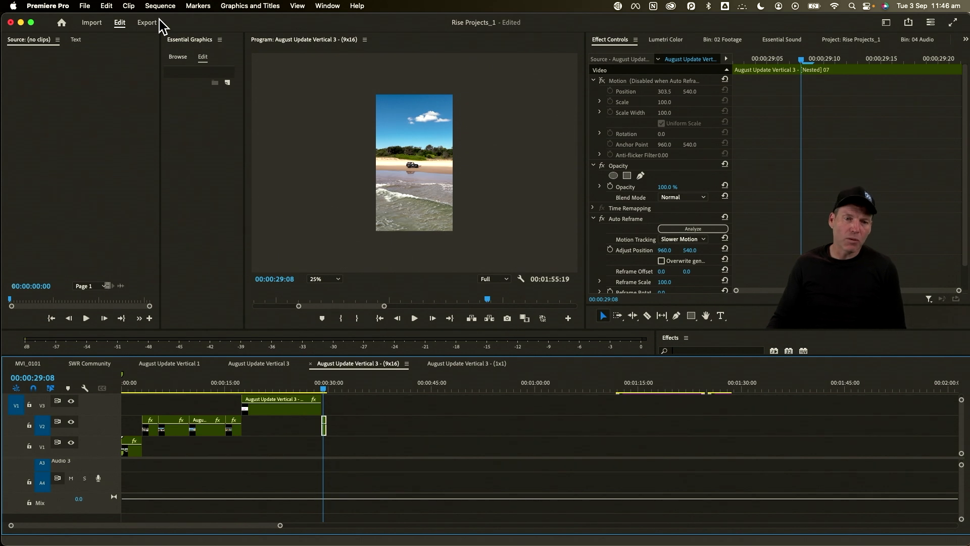
click(147, 22)
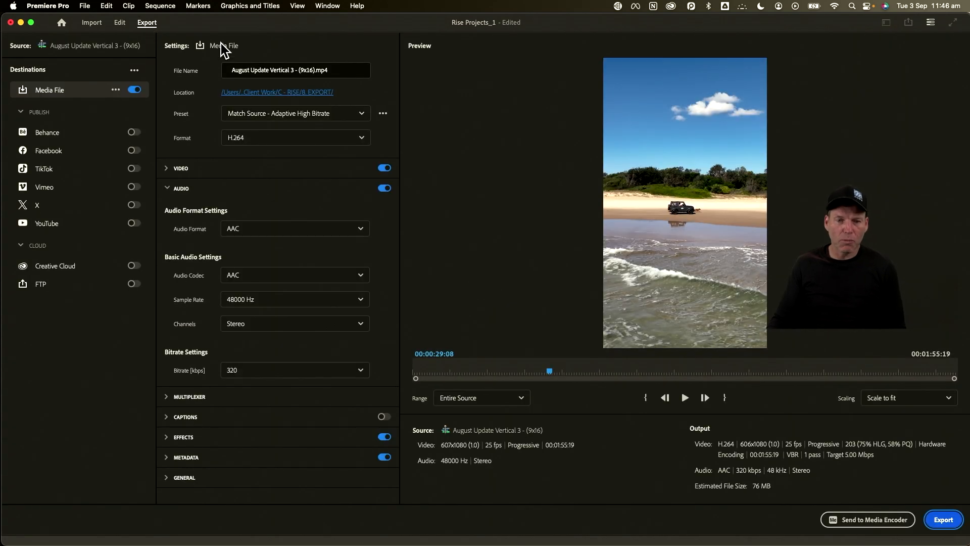
click(277, 92)
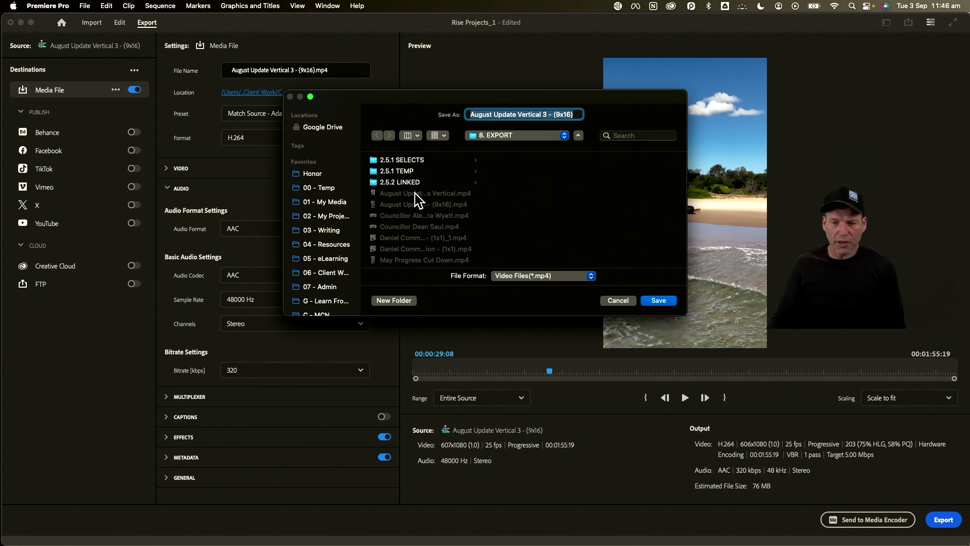
mouse_move(539, 151)
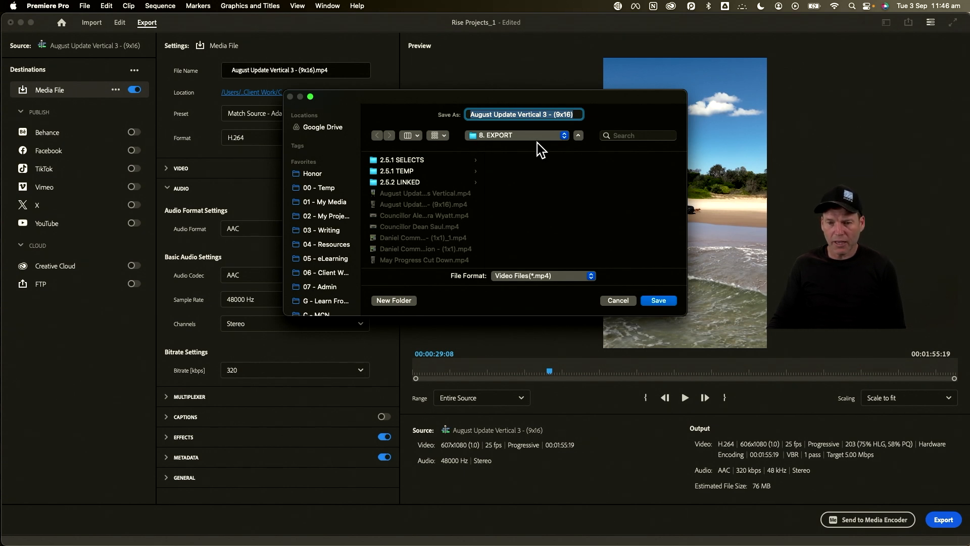
mouse_move(665, 304)
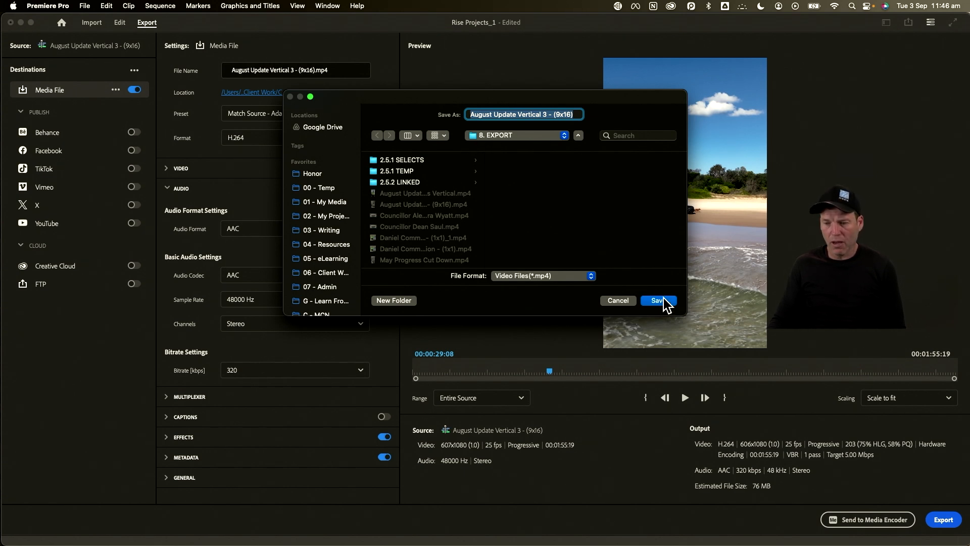
click(656, 301)
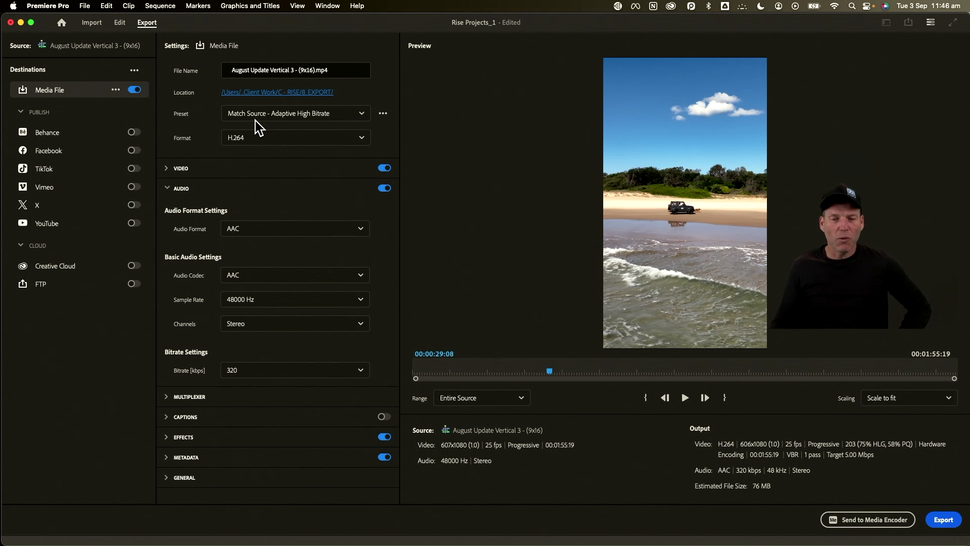
mouse_move(291, 114)
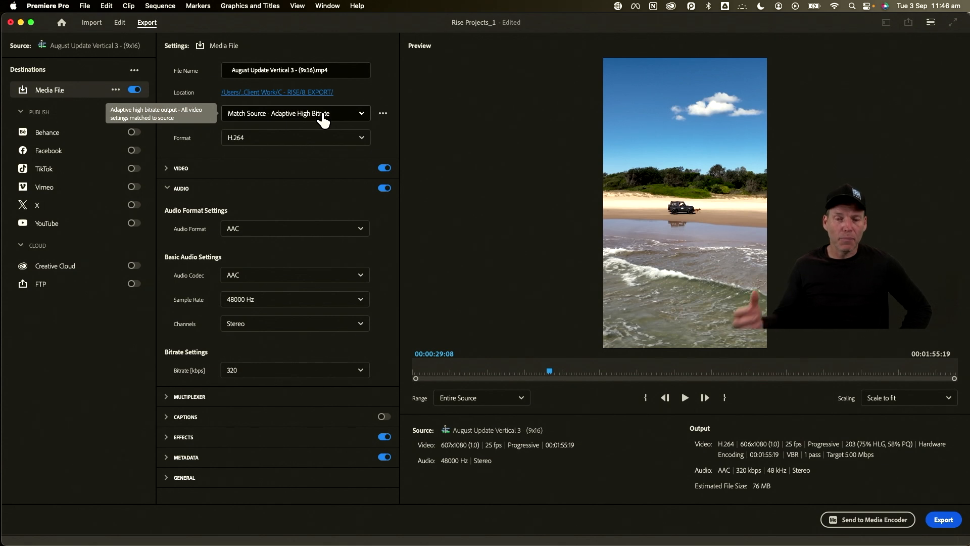
click(295, 113)
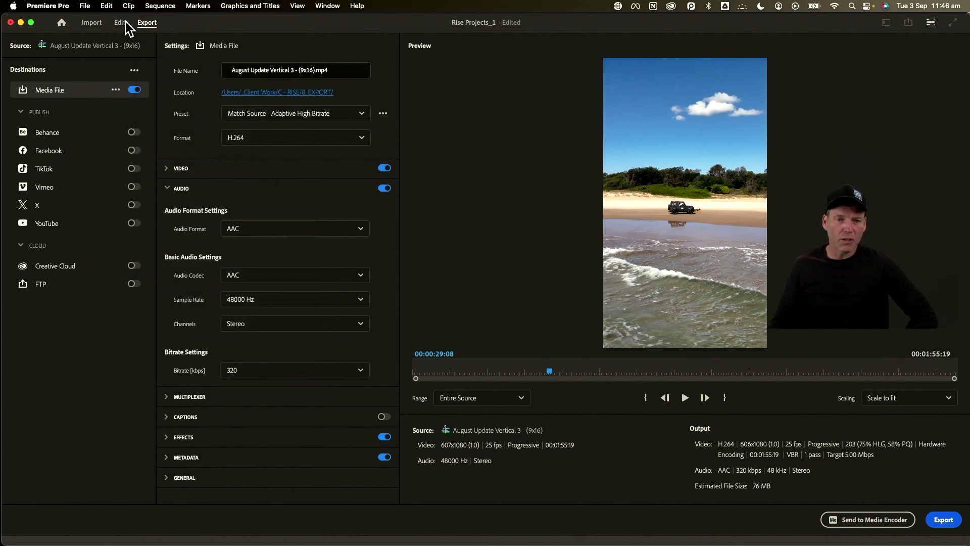
click(161, 6)
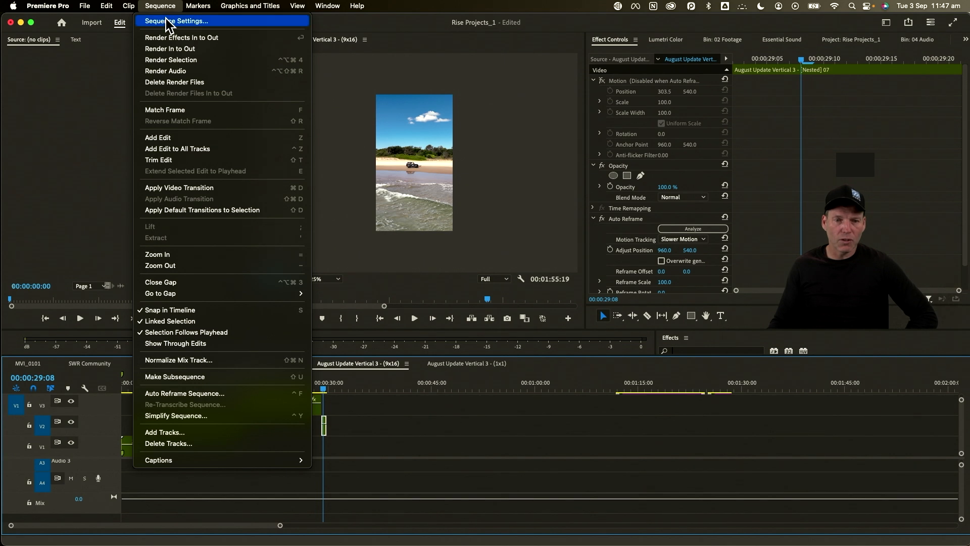
click(185, 21)
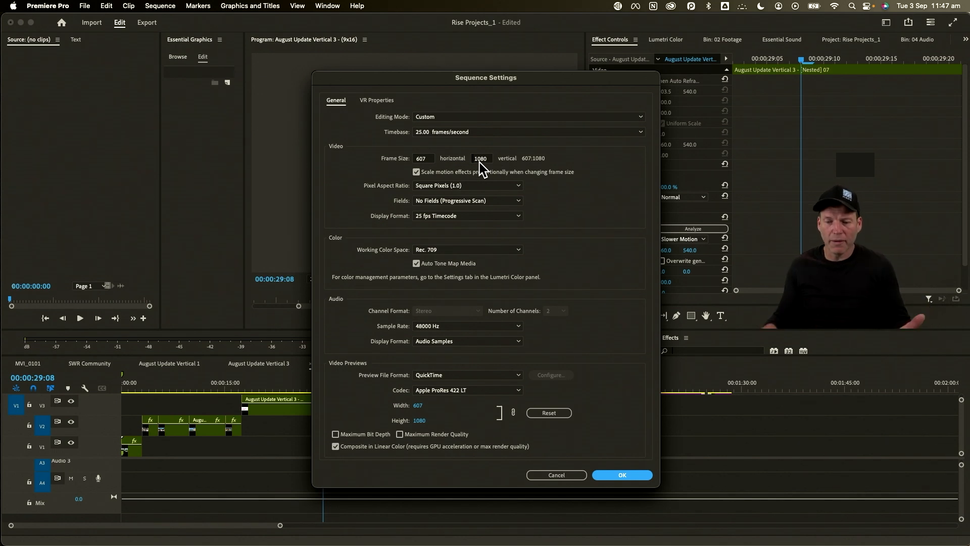
click(622, 475)
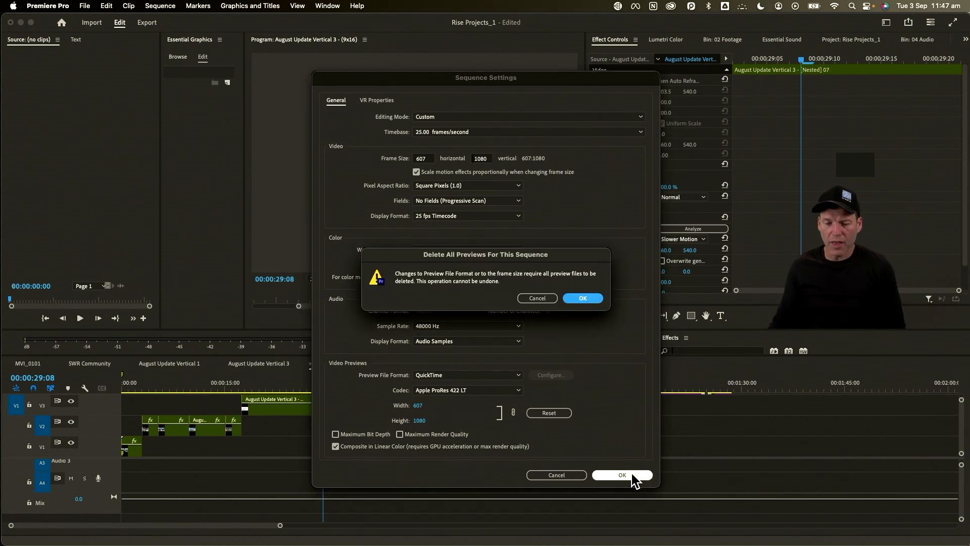
click(582, 298)
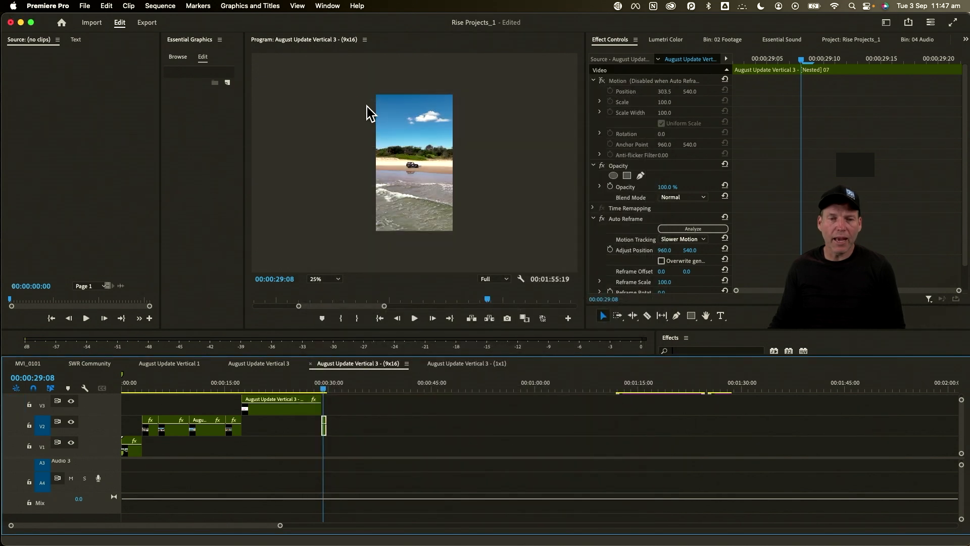
click(146, 22)
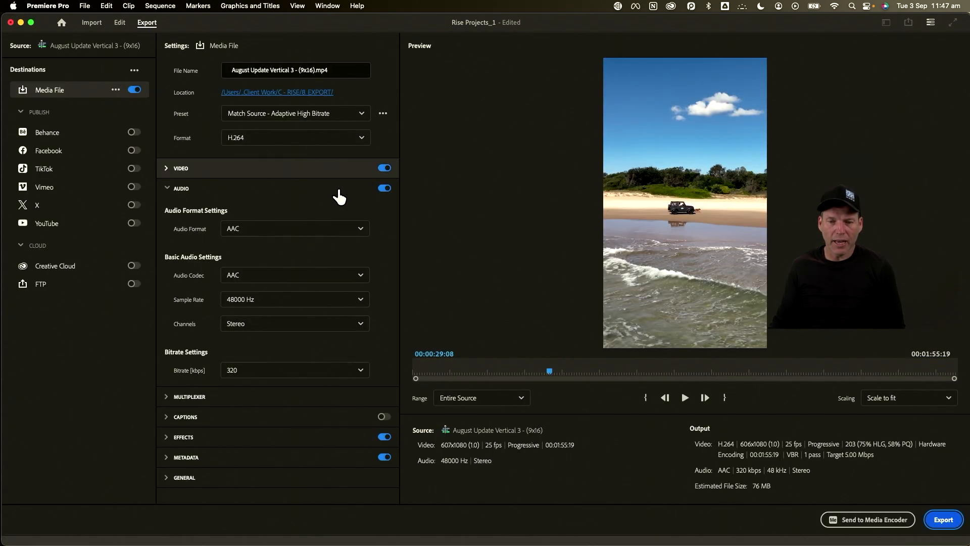